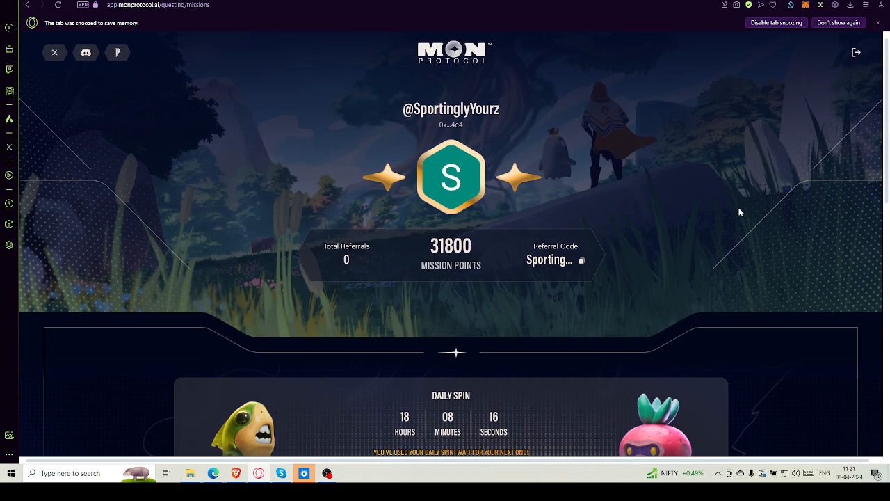
mouse_move(448, 103)
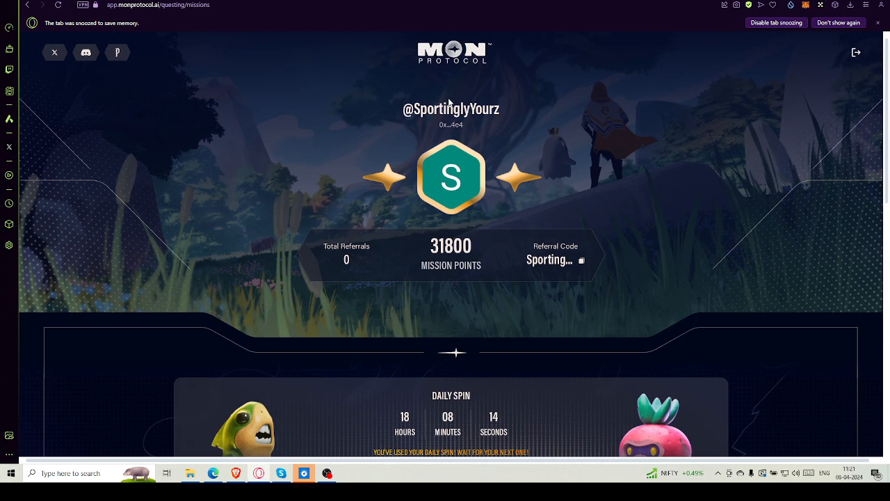
Scroll past the used Daily Spin down to the last entry of the Completed Missions list
scroll(down, 3)
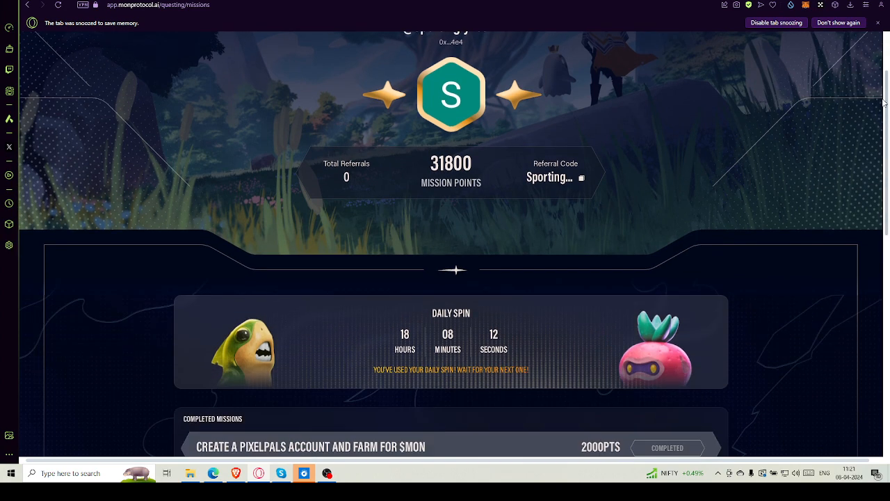
scroll(down, 3)
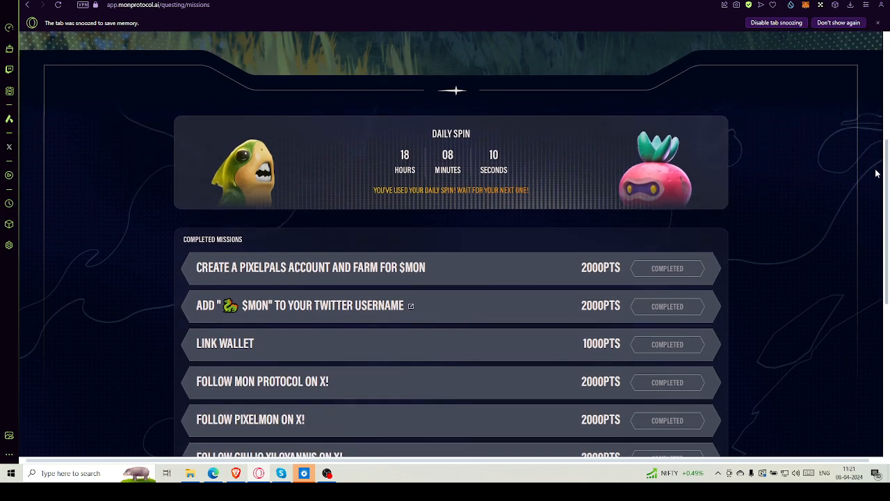
scroll(down, 3)
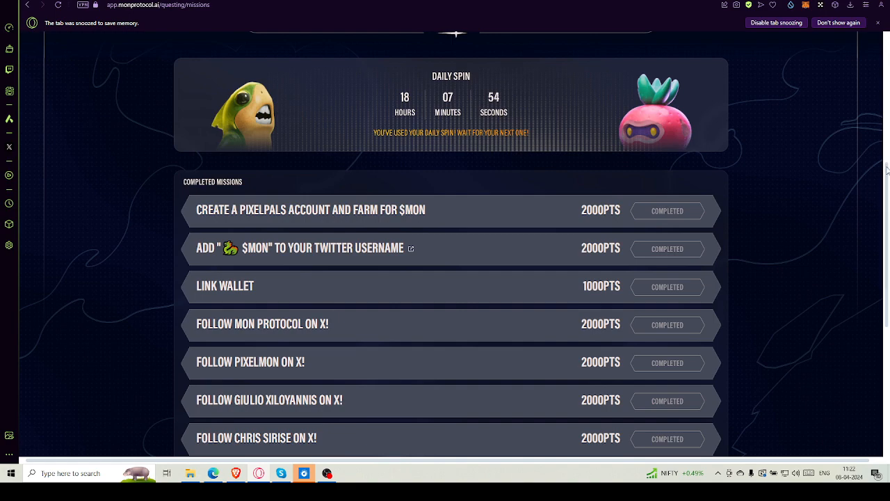
scroll(down, 3)
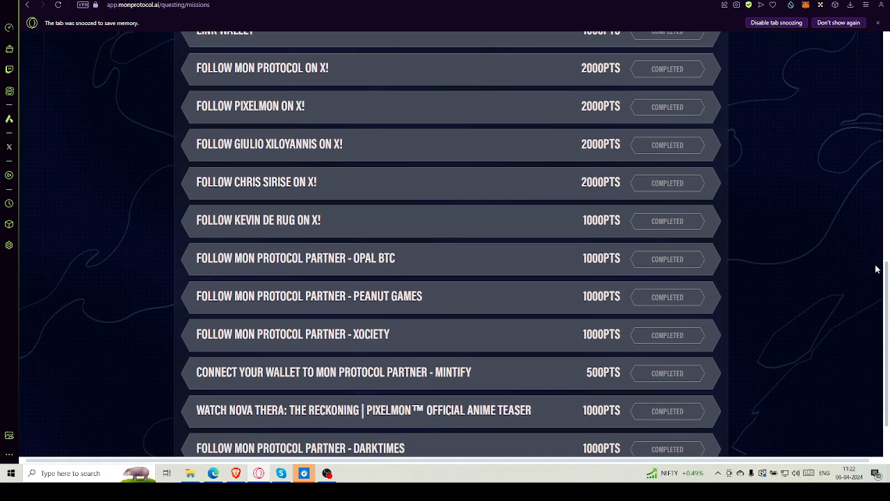
scroll(down, 3)
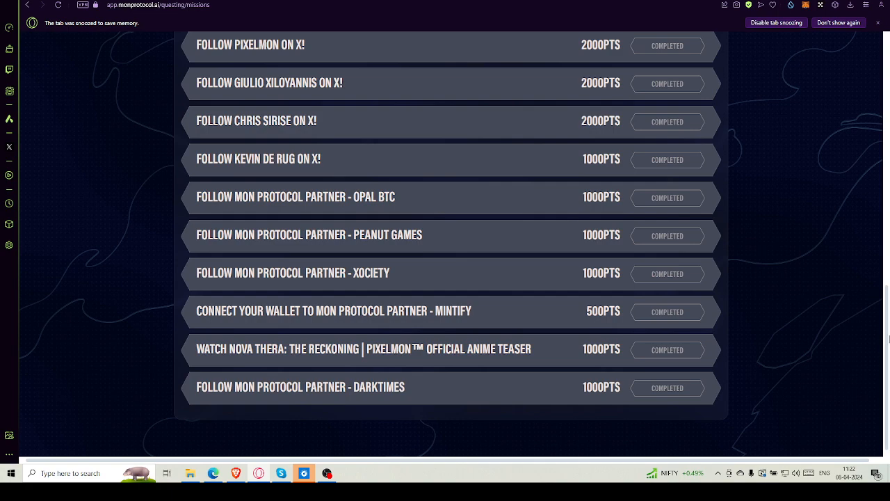
scroll(up, 3)
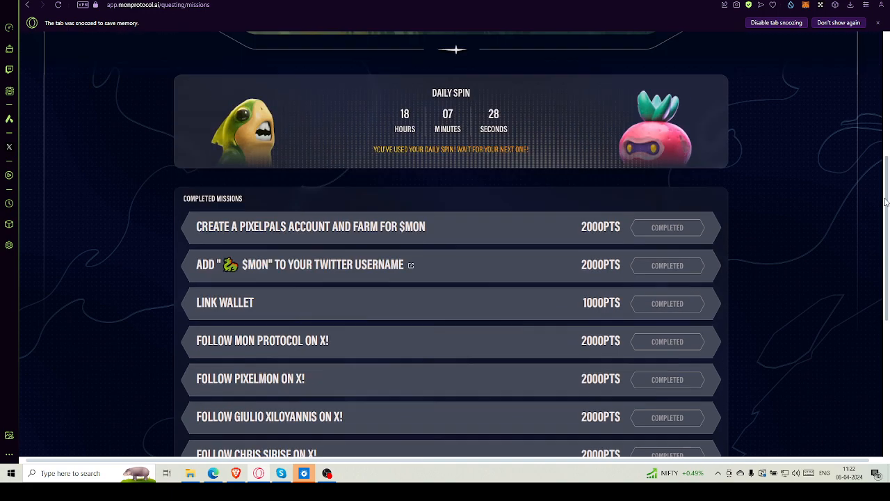
scroll(up, 3)
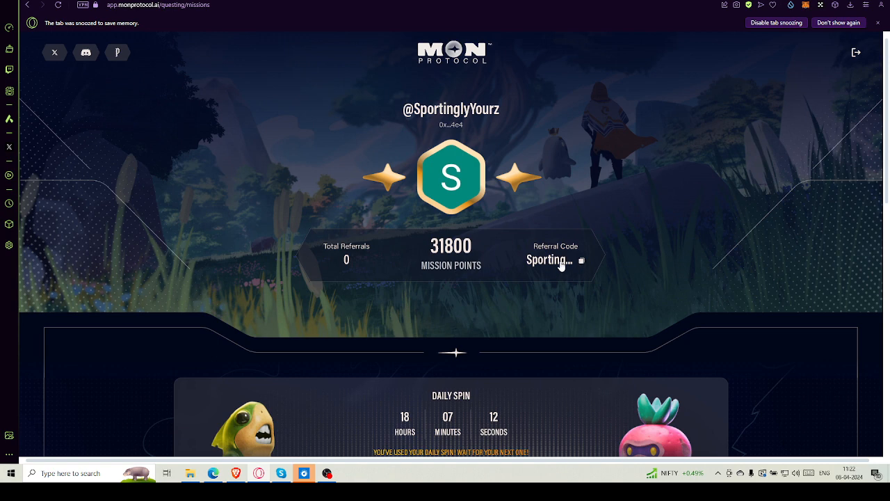
mouse_move(535, 206)
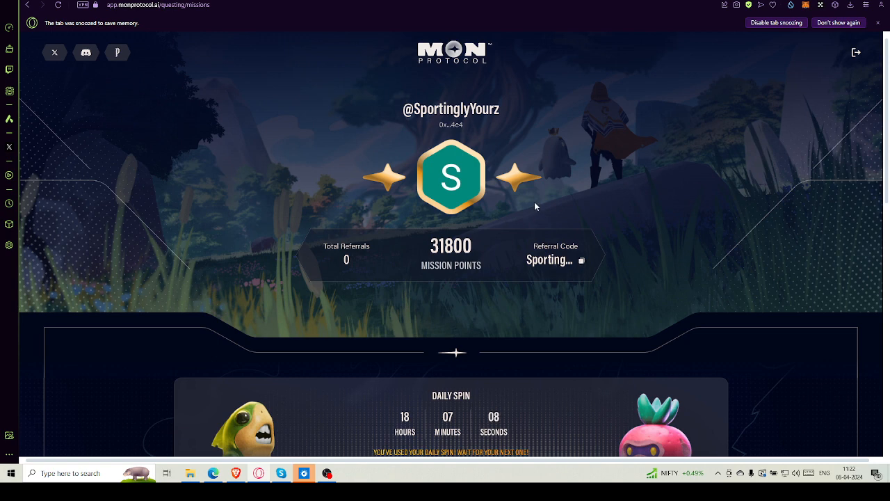
scroll(down, 3)
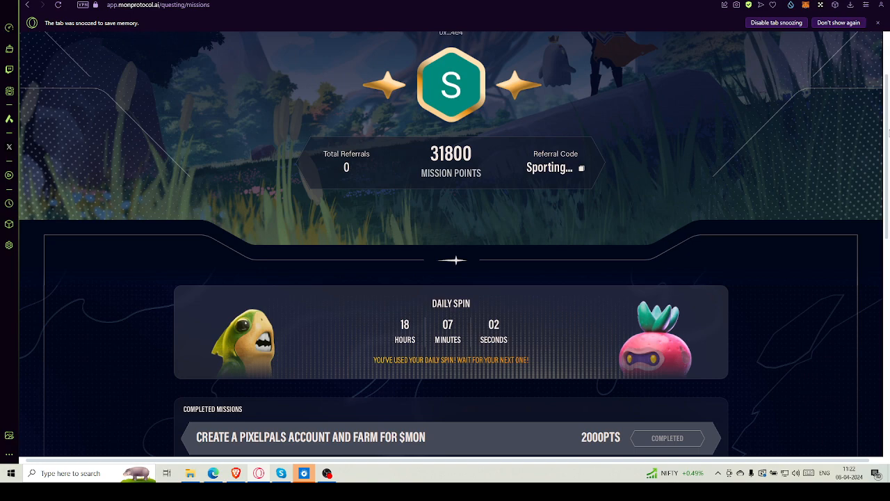
scroll(down, 3)
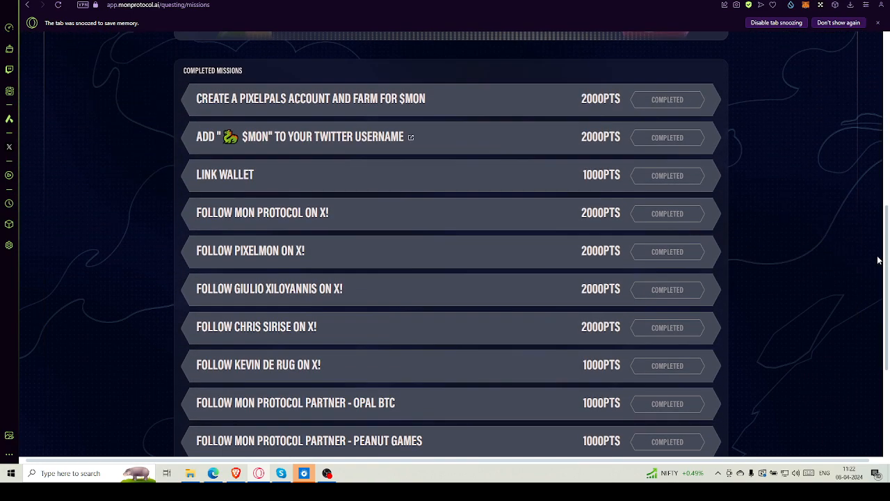
scroll(down, 3)
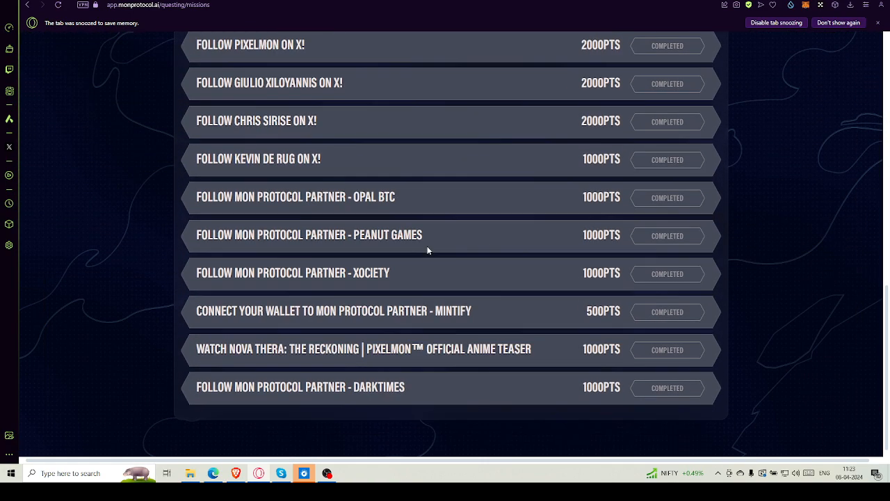
mouse_move(476, 294)
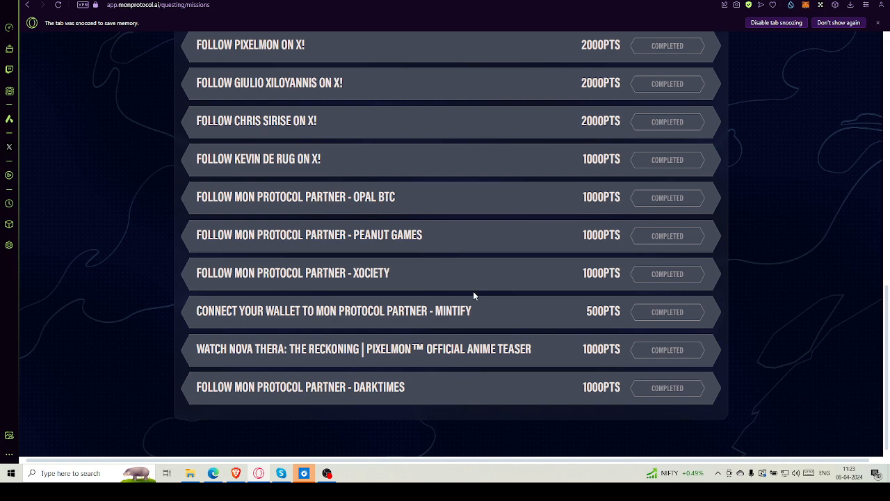
mouse_move(486, 291)
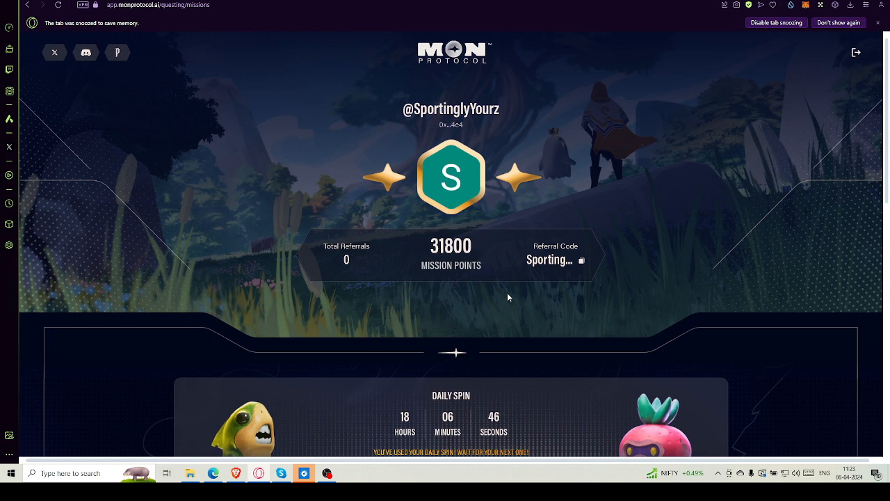
Scroll further down the completed missions list starting with Pixelpals
scroll(down, 3)
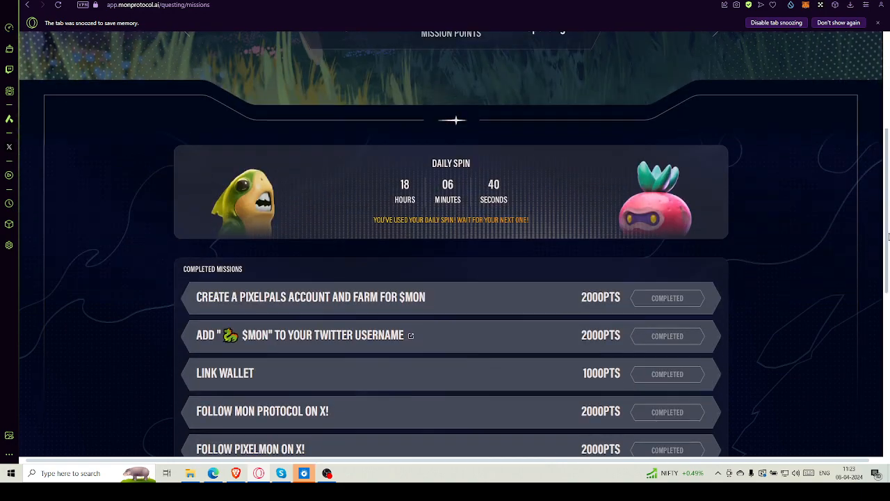
mouse_move(473, 194)
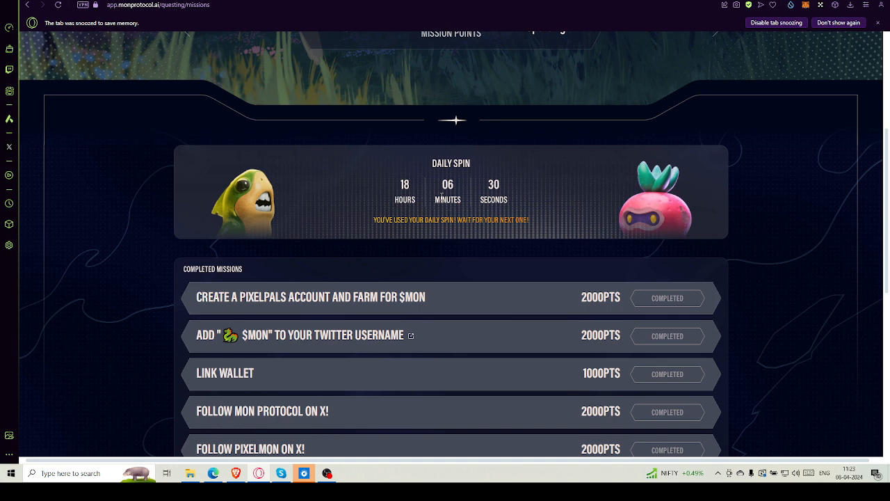
mouse_move(467, 230)
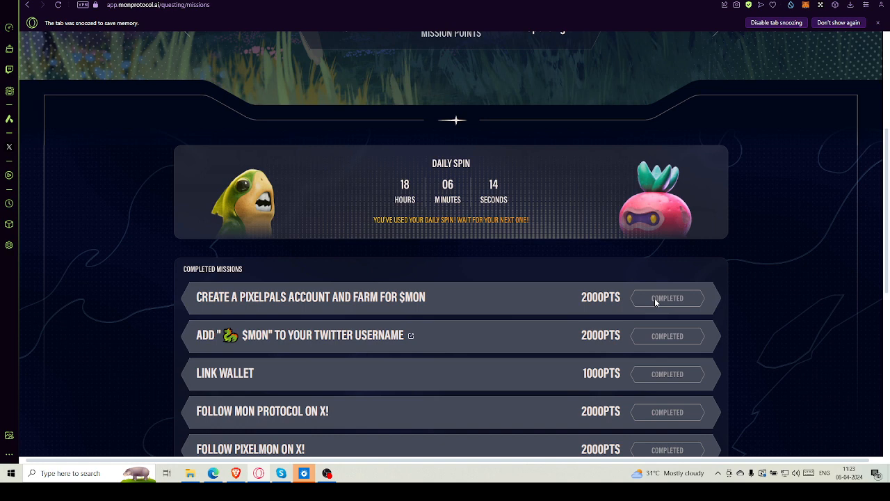
mouse_move(651, 312)
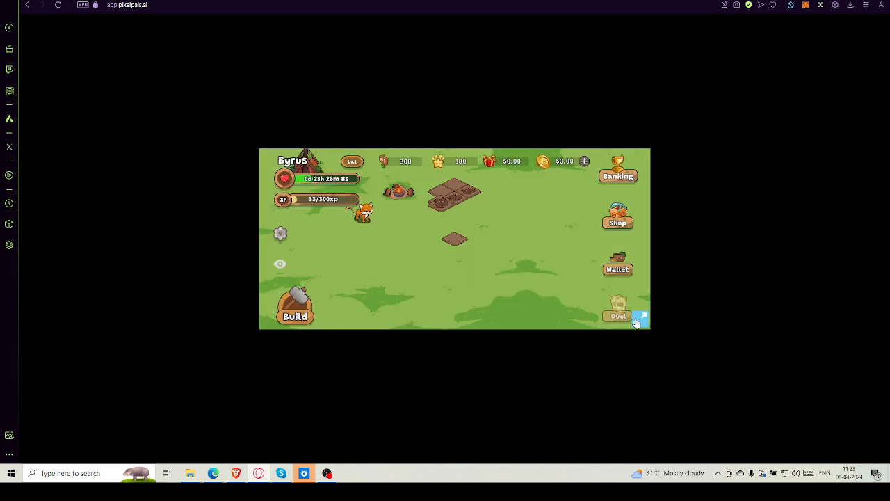
Enlarge the farm to full screen, then inspect the House and Bonfire options without changing anything
click(640, 317)
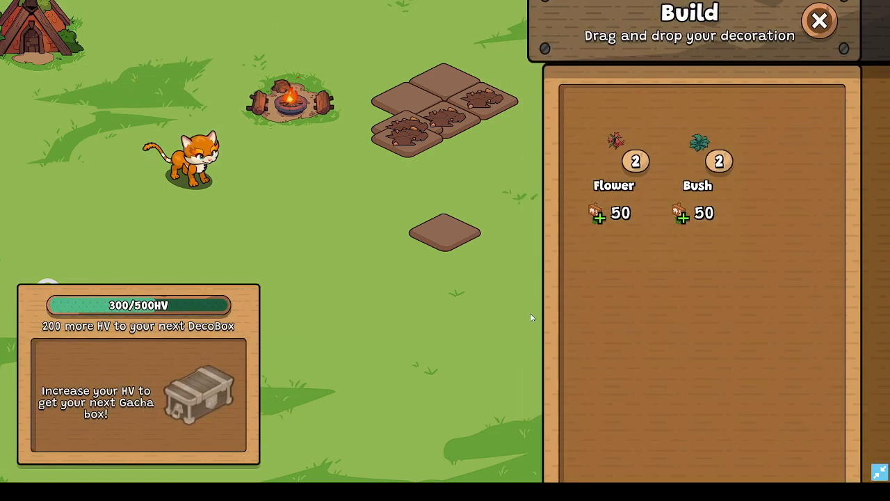
mouse_move(250, 275)
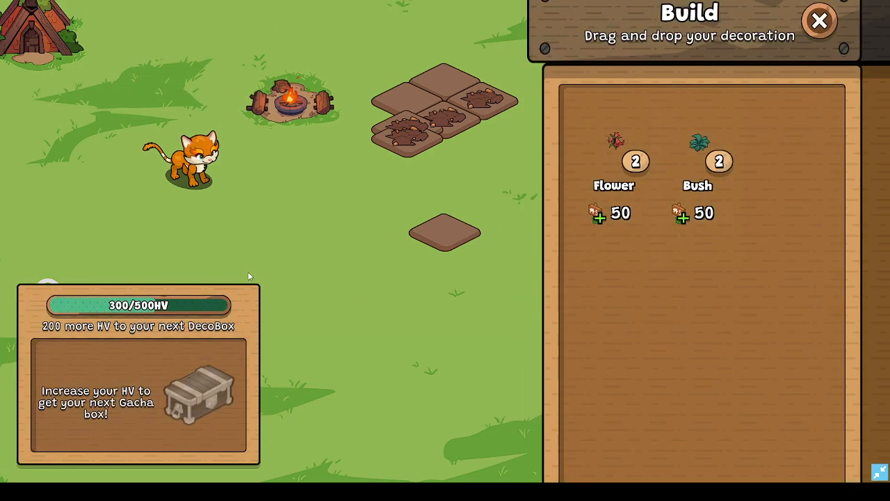
mouse_move(59, 66)
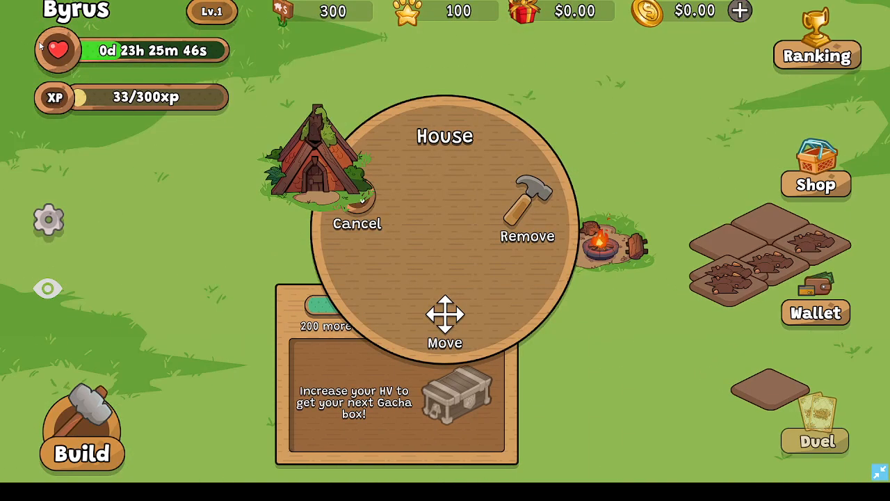
click(356, 223)
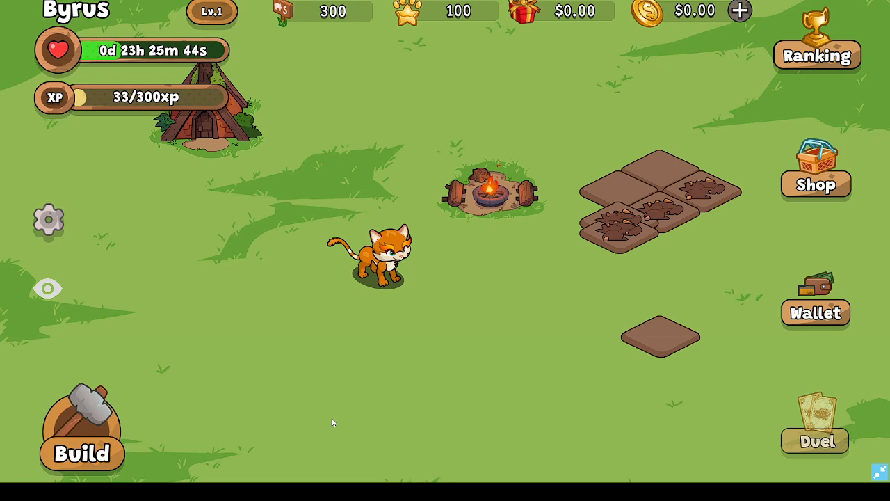
click(490, 187)
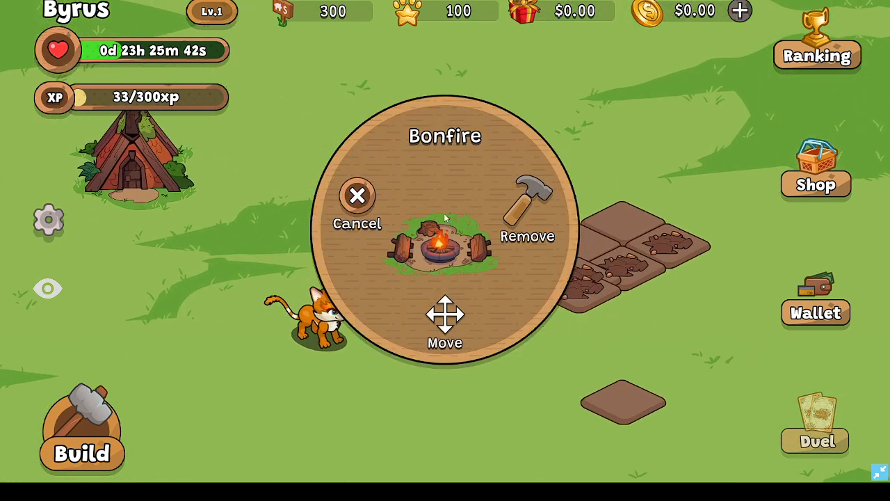
mouse_move(347, 448)
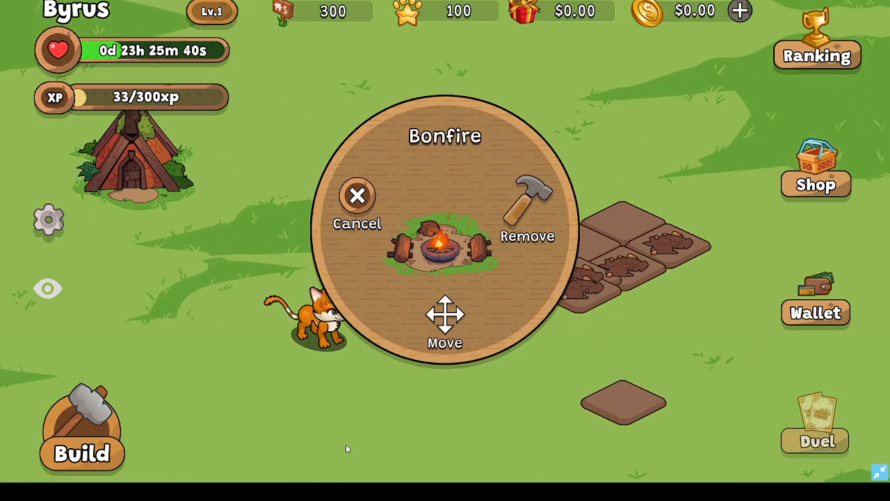
click(356, 195)
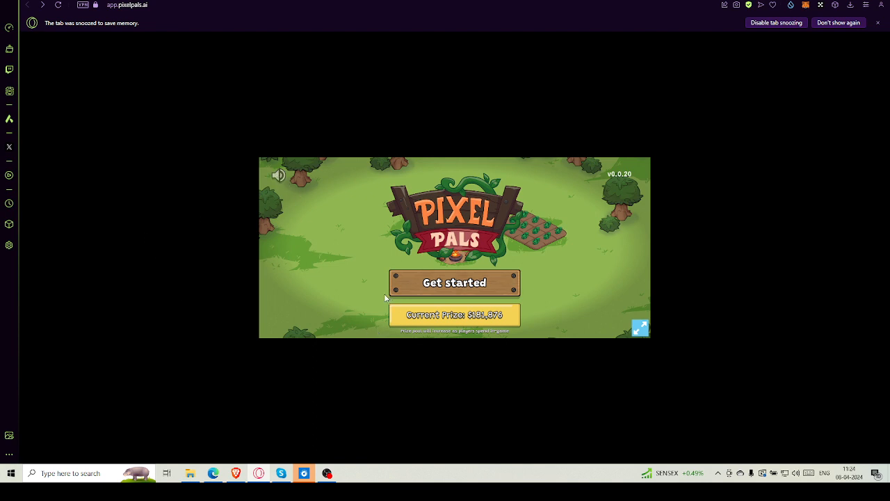
mouse_move(456, 320)
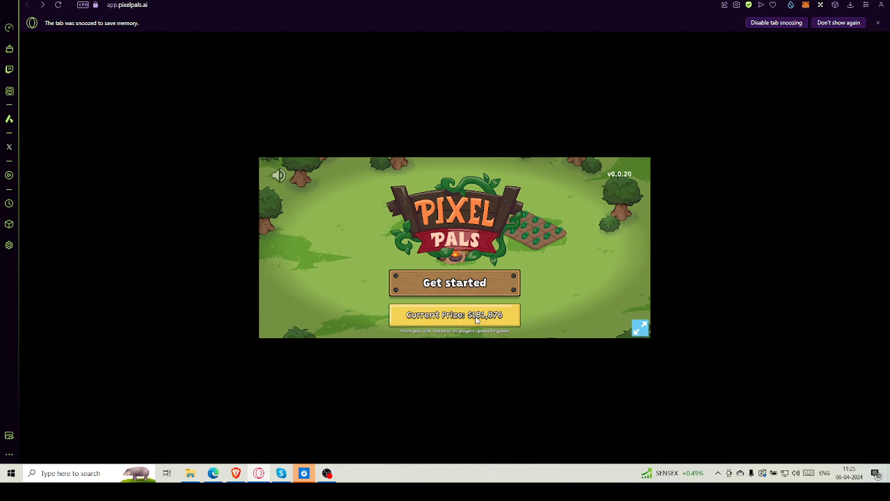
Enter the farm from the title screen via Get started
click(454, 282)
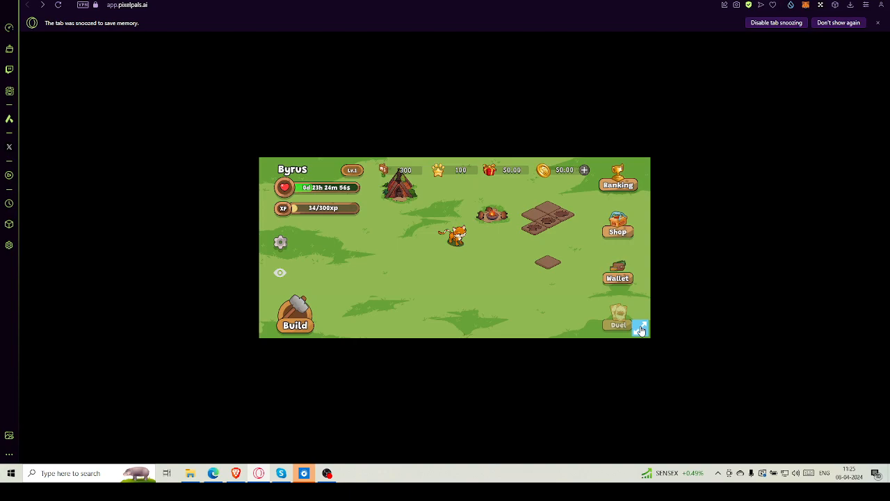
Show the farm full screen with XP at 34 of 300
click(640, 329)
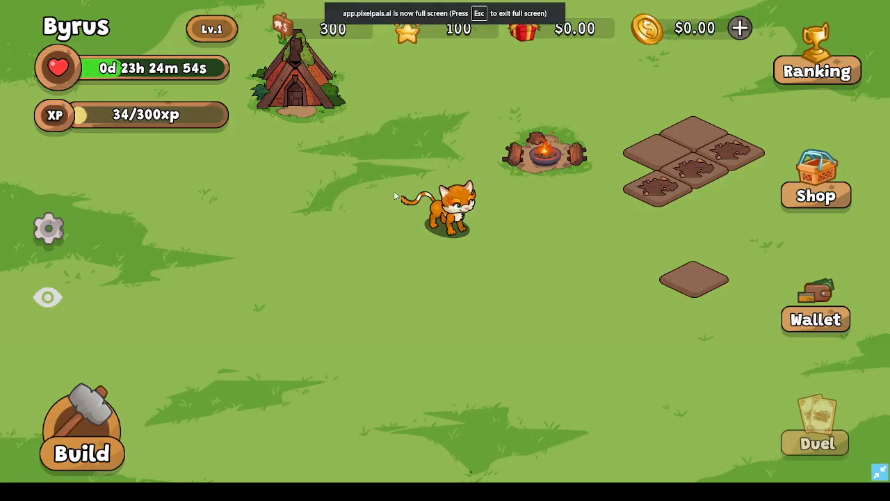
mouse_move(673, 211)
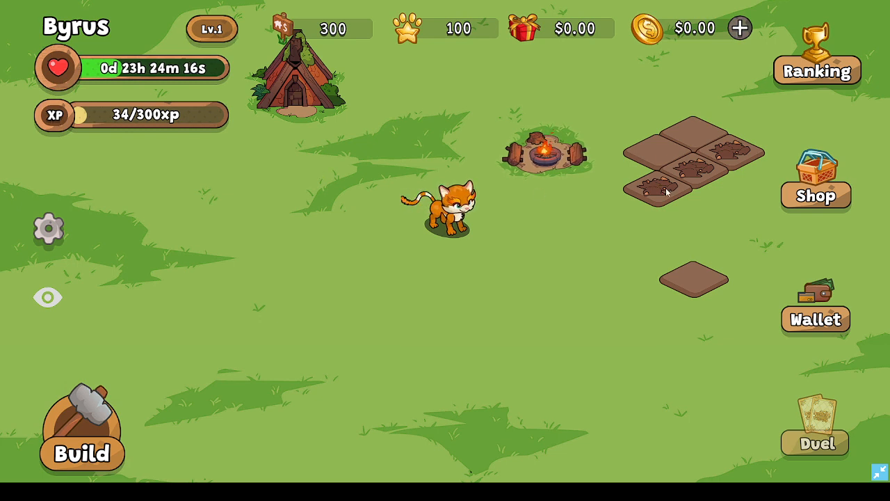
mouse_move(683, 150)
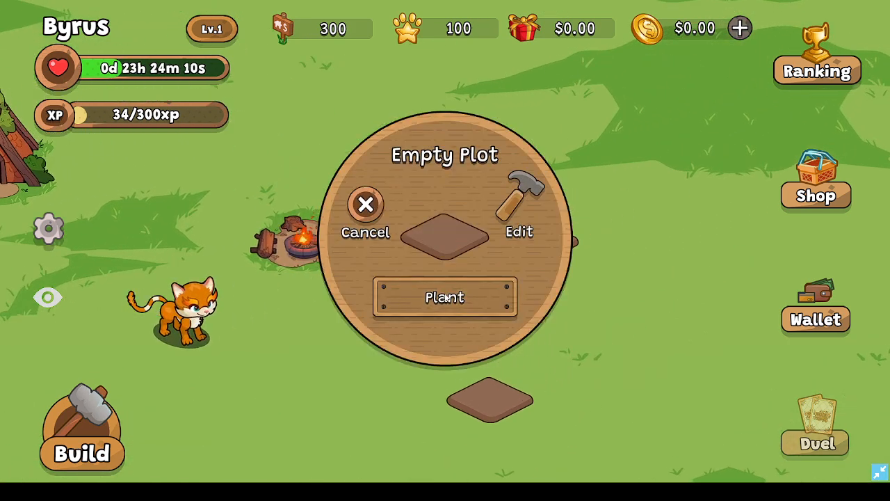
Plant a carrot in the first empty plot and tomato and another crop in the remaining plots
click(445, 298)
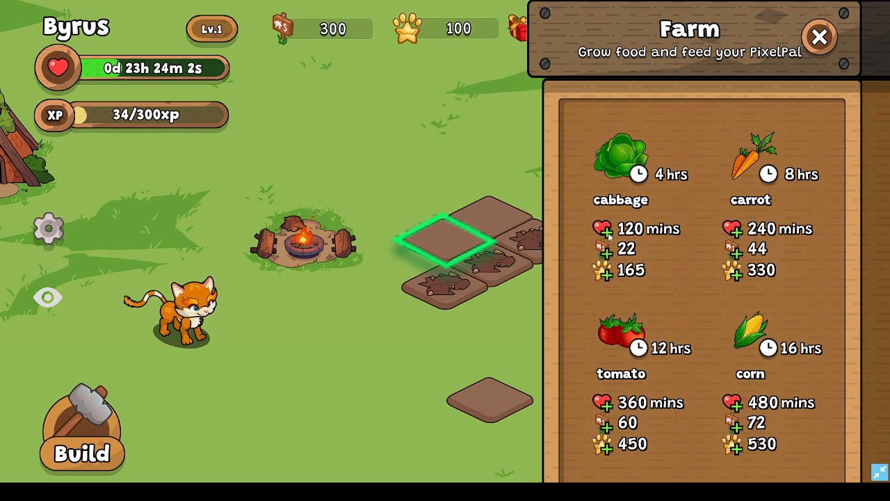
mouse_move(742, 239)
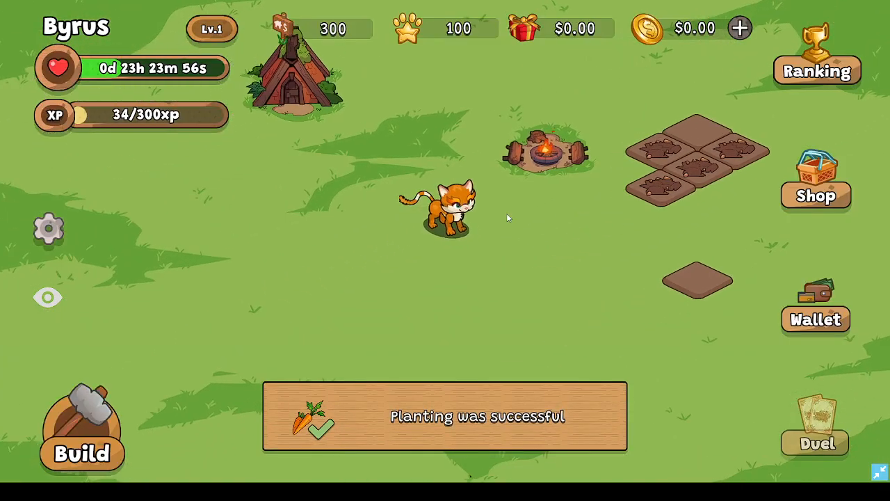
click(695, 281)
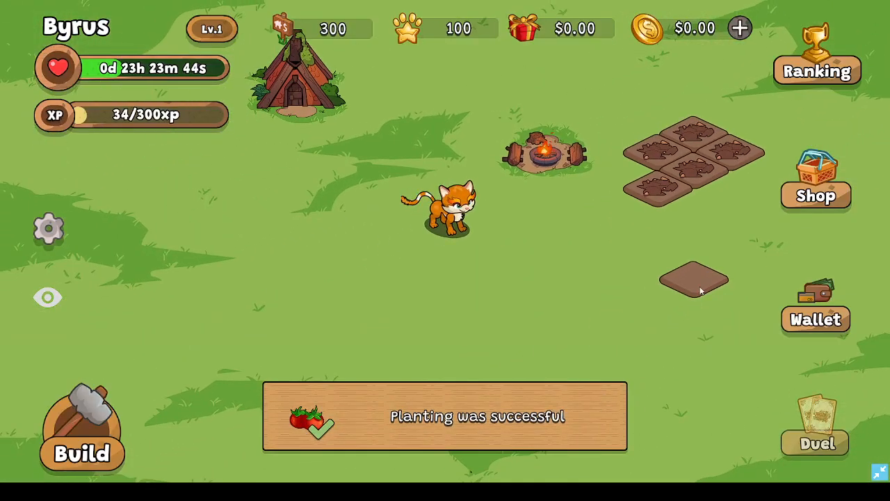
click(693, 278)
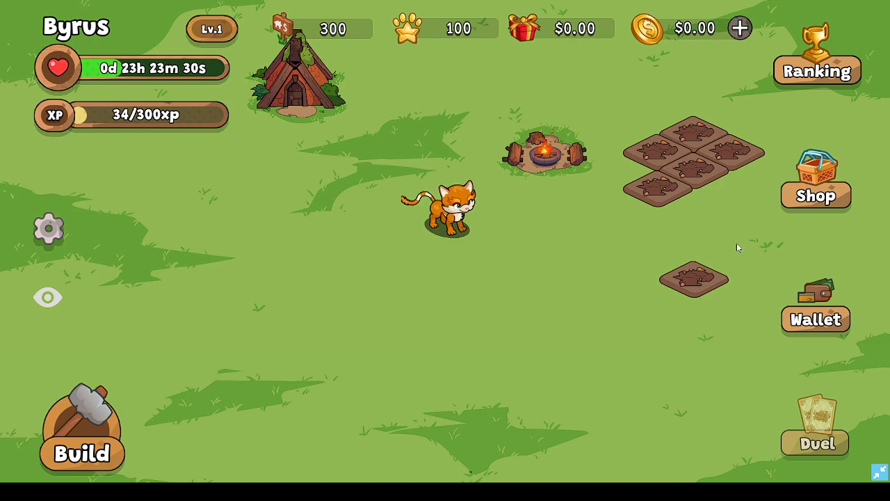
Open the shop's Food list showing rice, broccoli, pizza and steak with prices
click(815, 178)
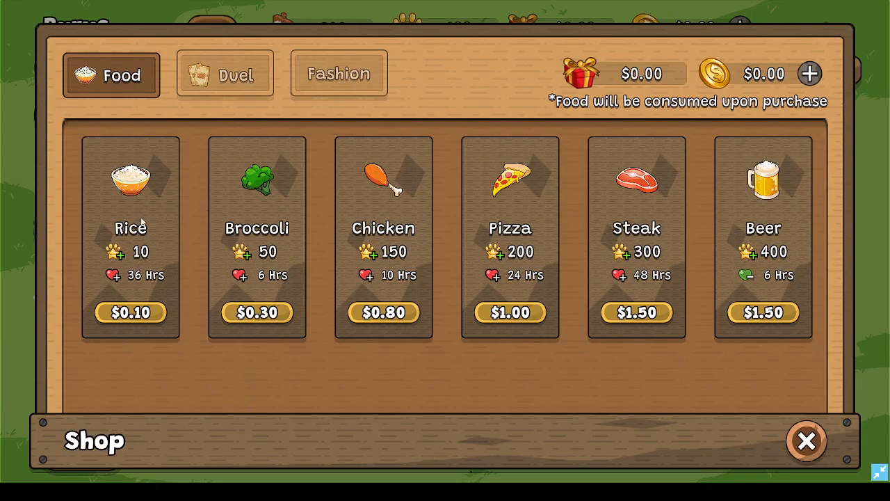
mouse_move(206, 252)
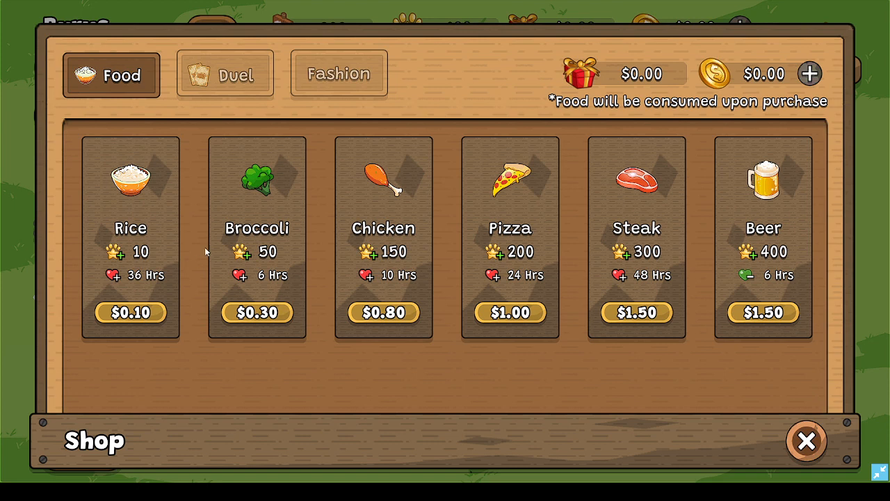
mouse_move(104, 295)
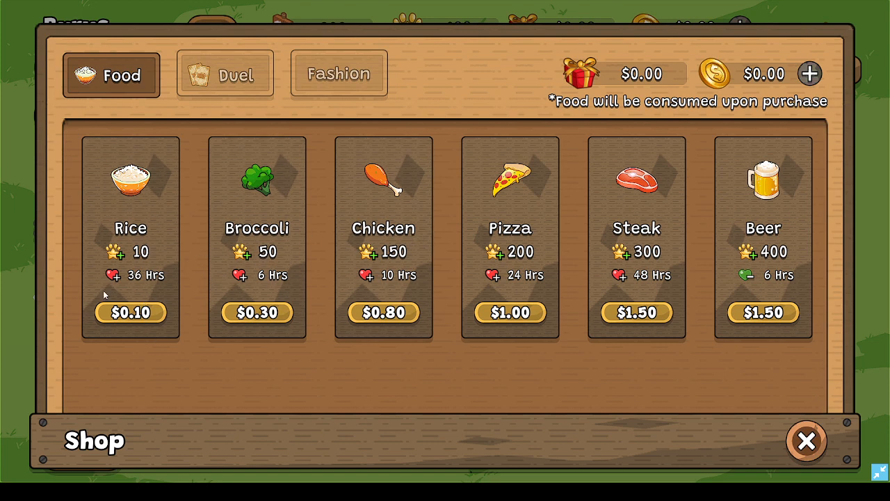
mouse_move(146, 305)
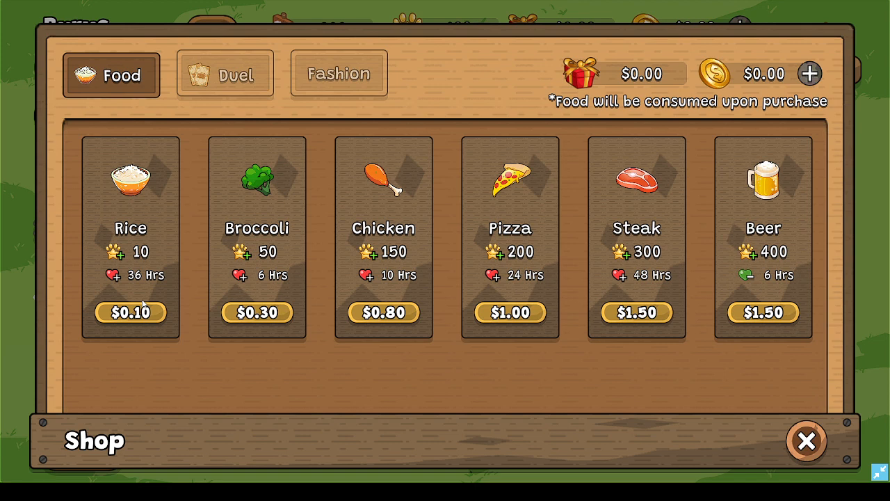
mouse_move(129, 295)
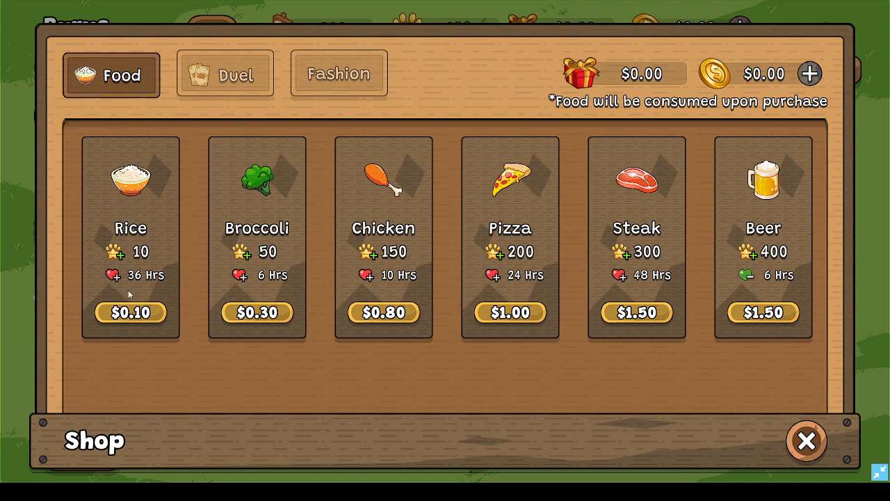
mouse_move(113, 305)
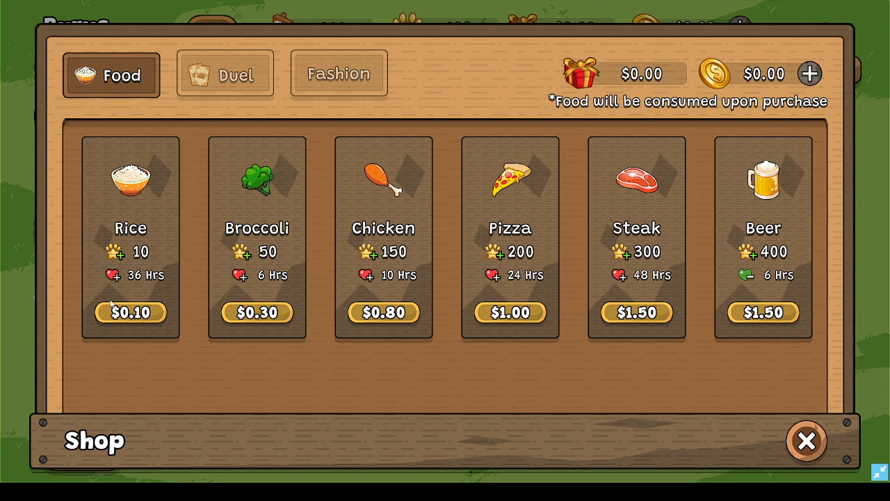
mouse_move(117, 278)
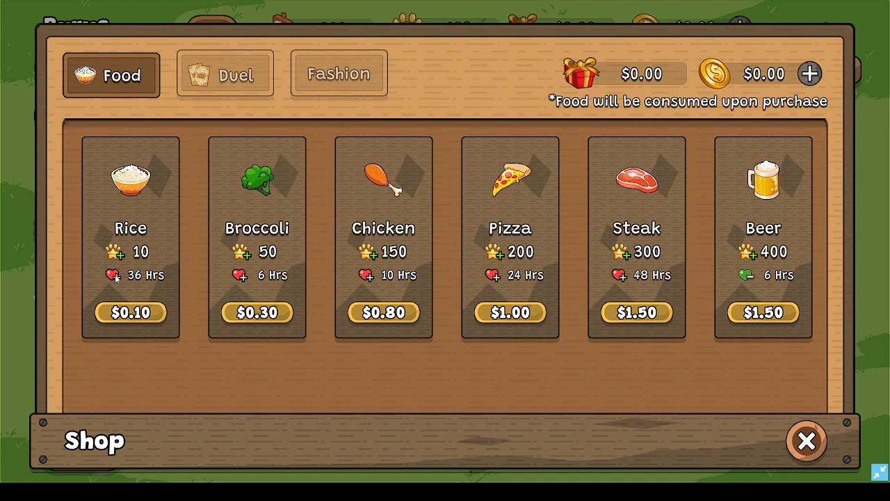
mouse_move(139, 279)
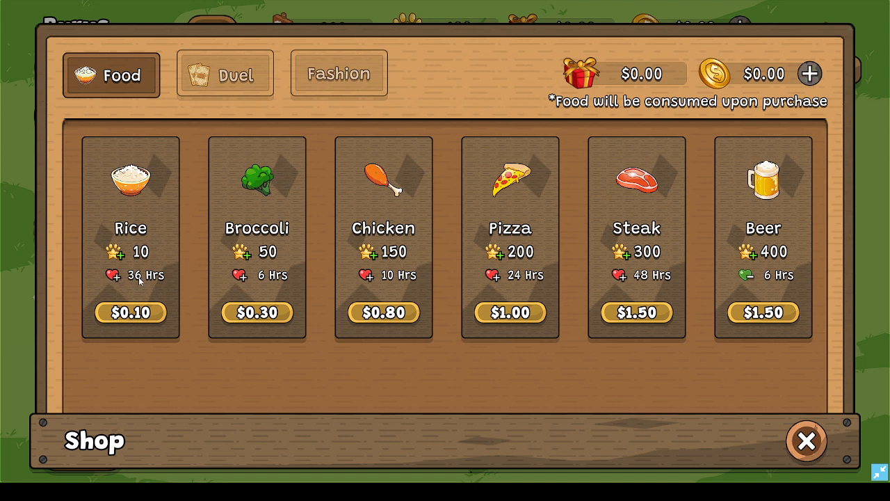
mouse_move(139, 281)
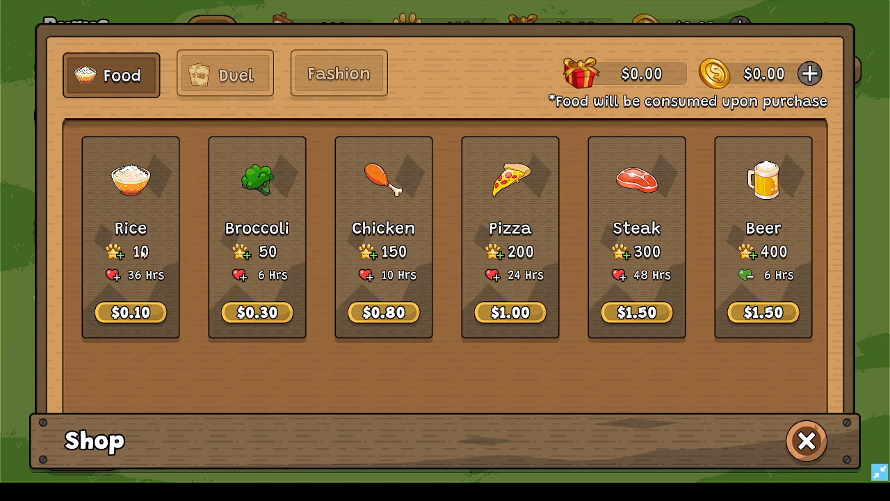
mouse_move(122, 284)
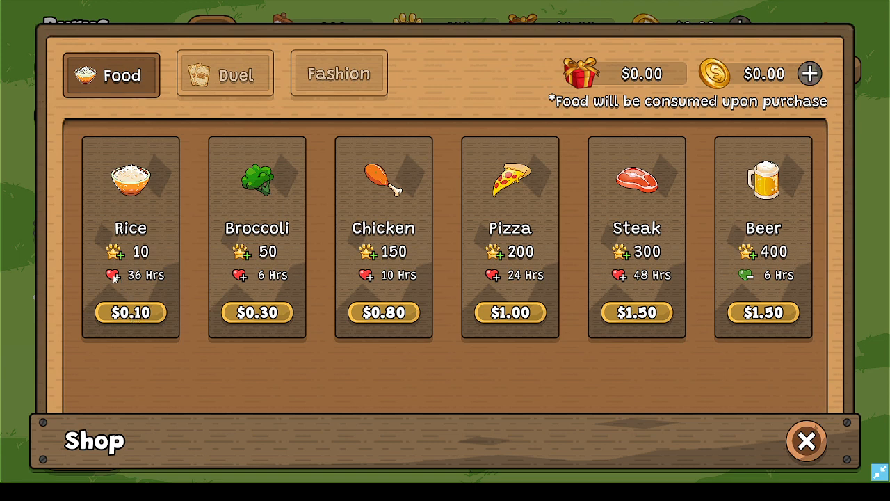
mouse_move(137, 280)
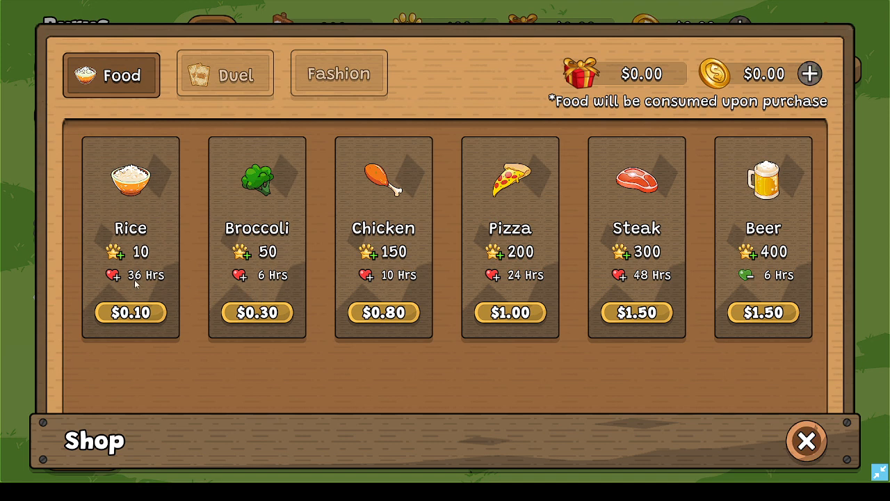
mouse_move(280, 287)
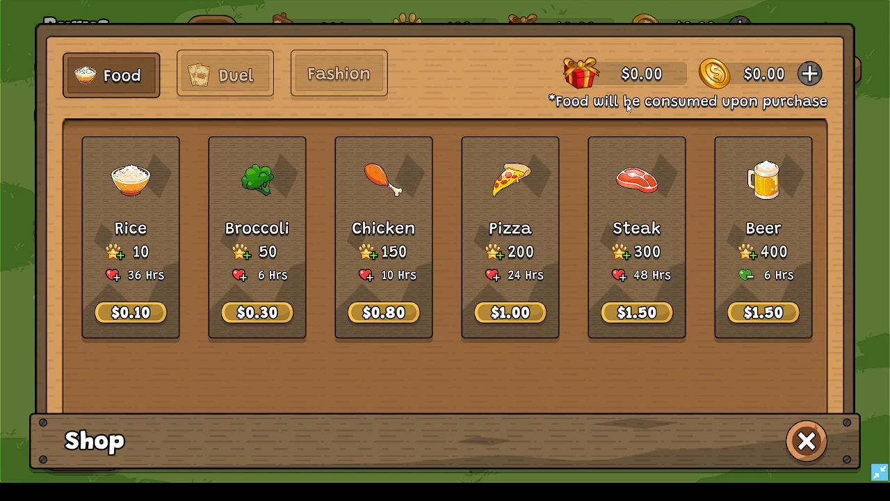
mouse_move(774, 263)
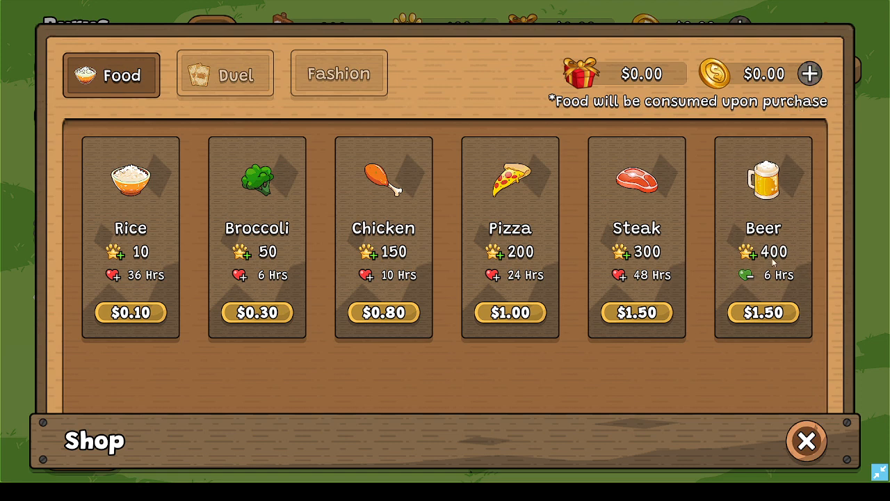
mouse_move(785, 292)
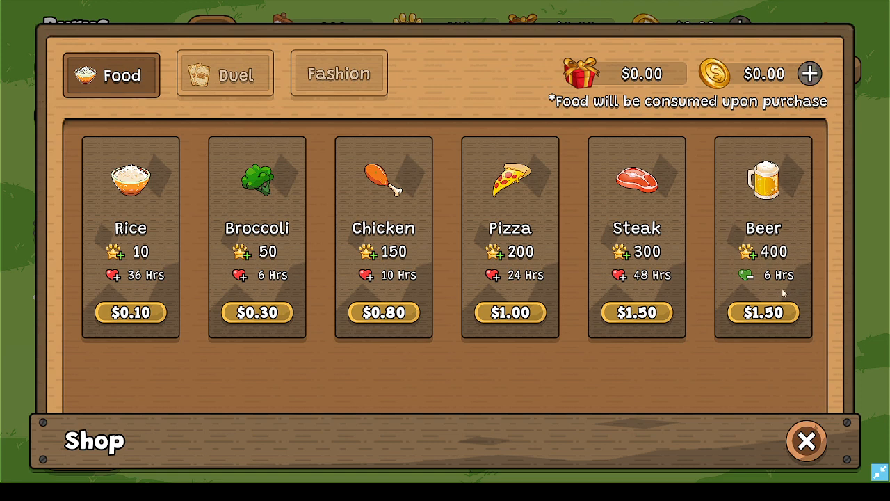
mouse_move(774, 292)
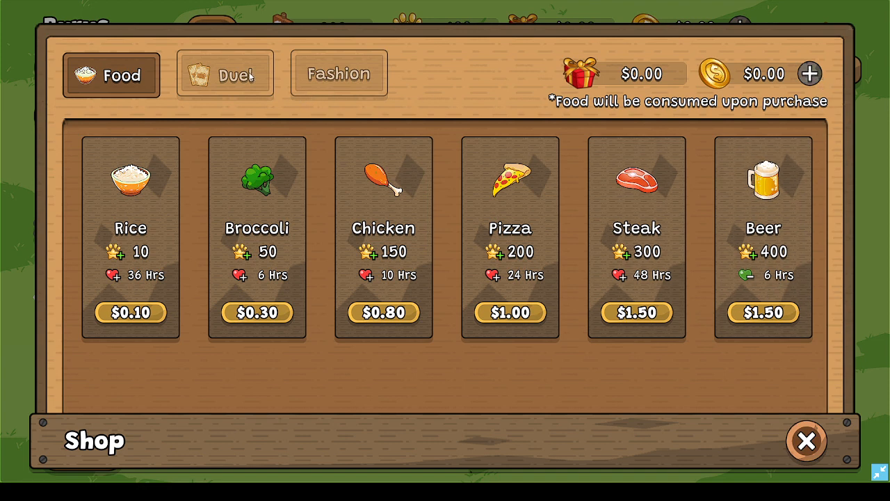
click(806, 440)
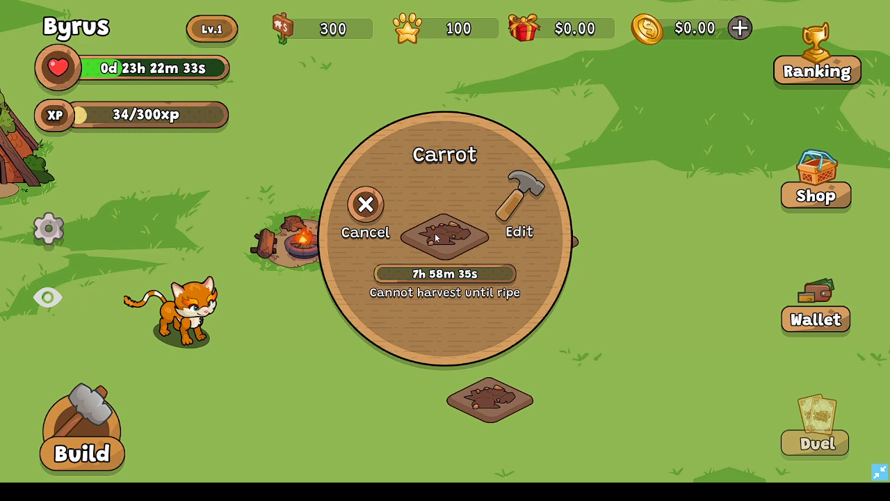
mouse_move(449, 297)
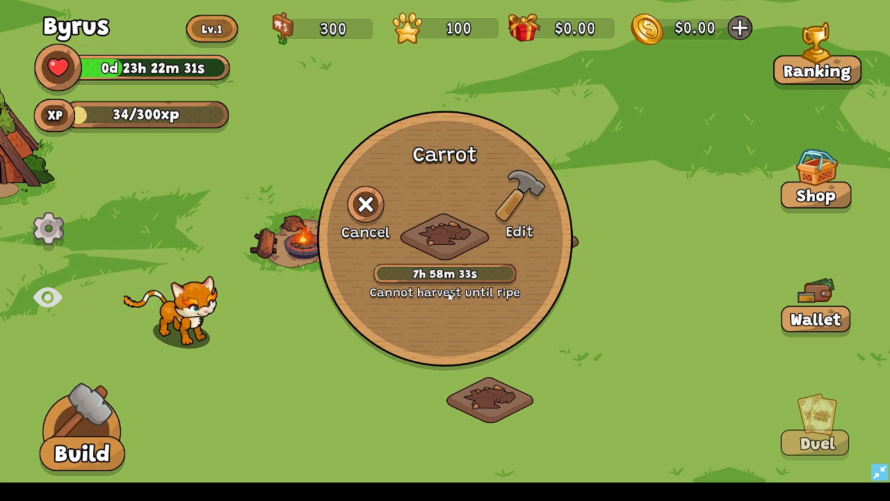
click(365, 204)
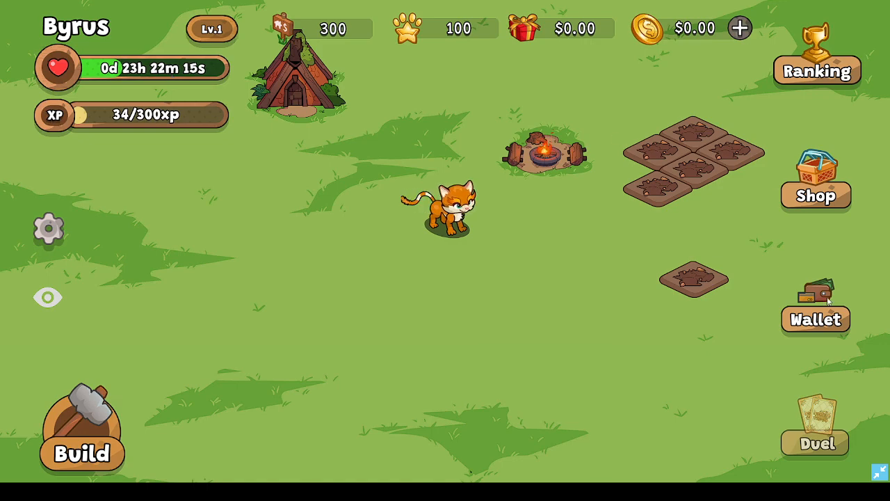
Reopen the shop's Food list showing rice through beer with their prices
click(815, 195)
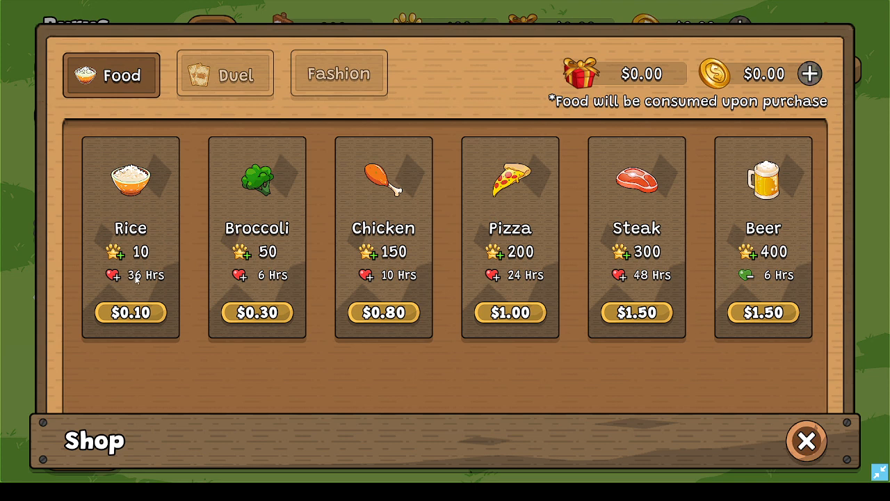
mouse_move(145, 280)
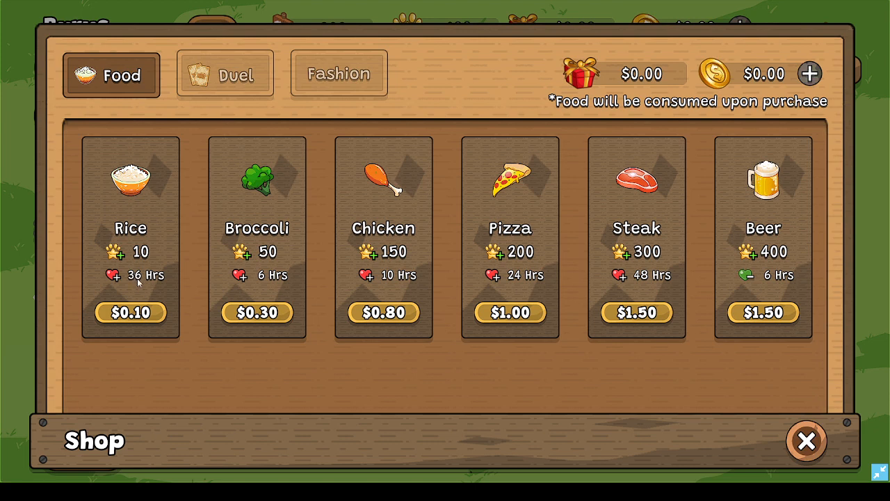
mouse_move(259, 278)
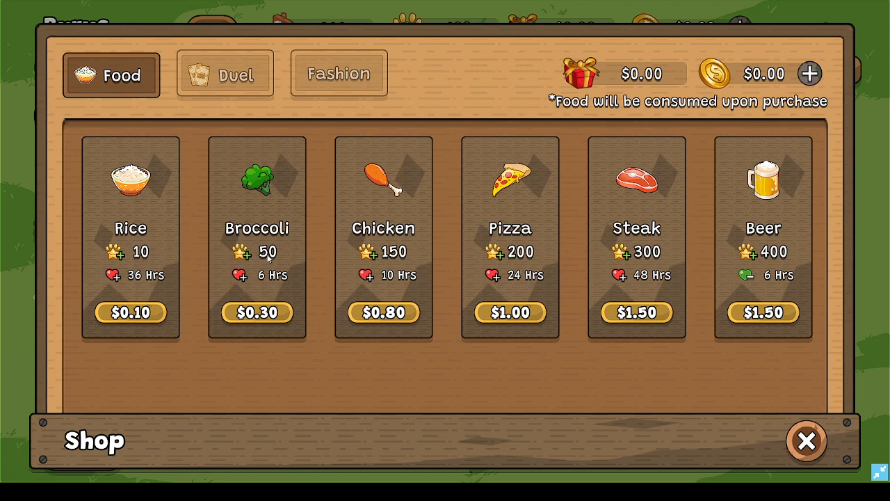
mouse_move(311, 250)
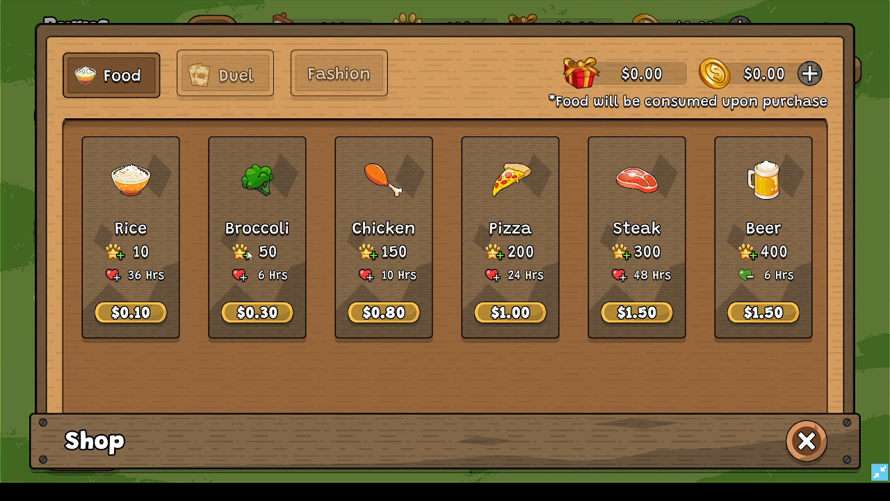
mouse_move(248, 256)
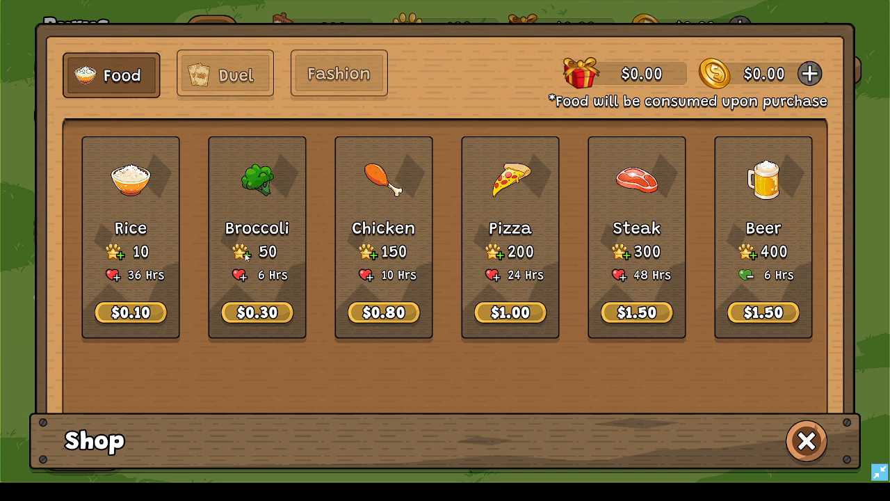
mouse_move(142, 259)
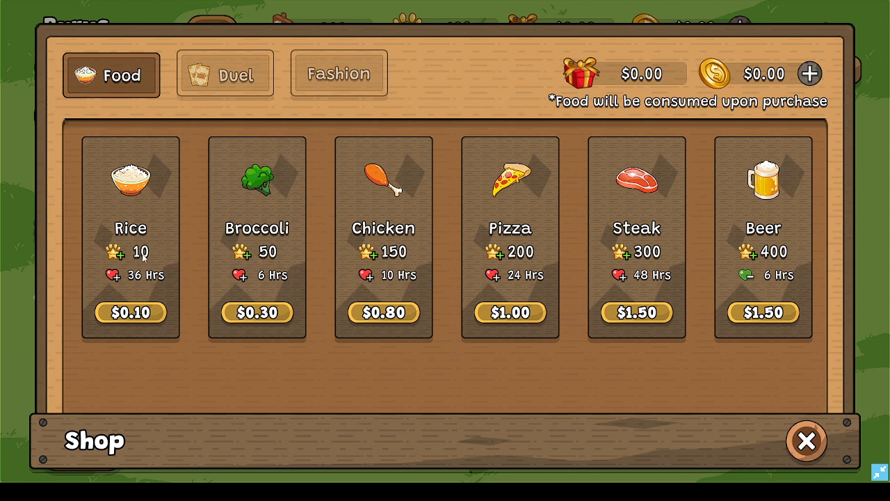
mouse_move(827, 200)
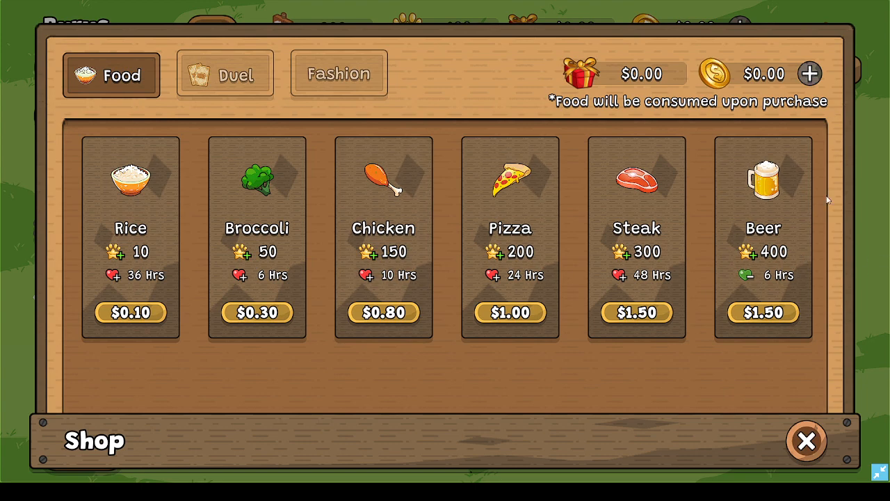
View the Pet Point History with its single 100-point Pet Mint purchase, then close it
click(807, 441)
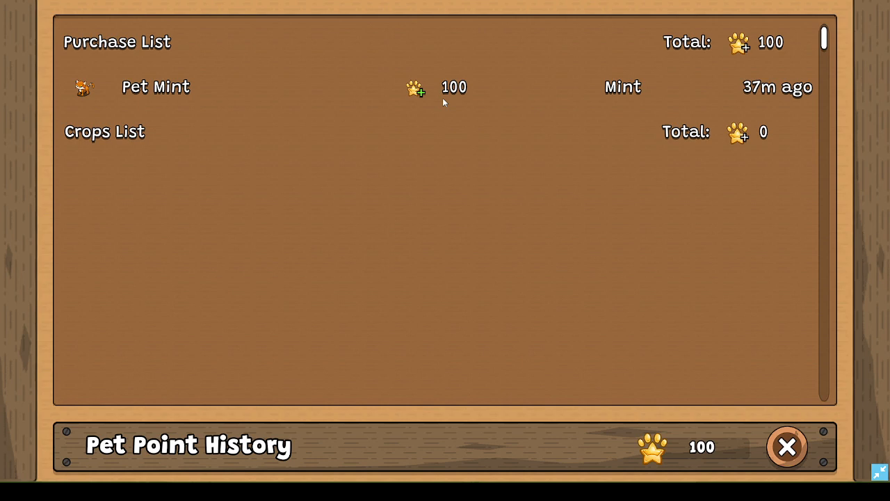
mouse_move(478, 98)
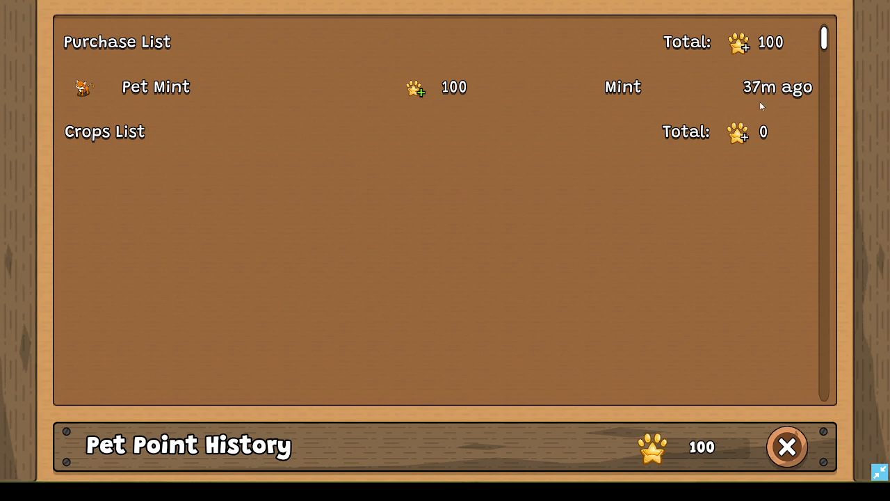
mouse_move(745, 138)
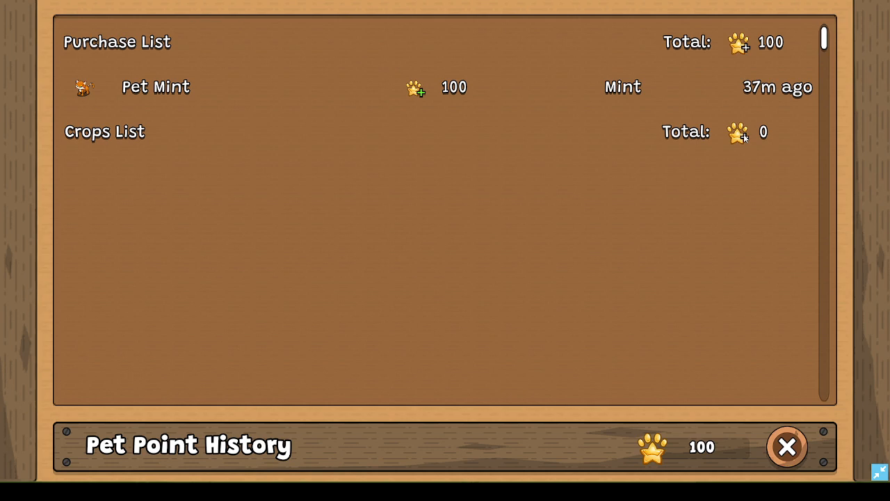
mouse_move(662, 56)
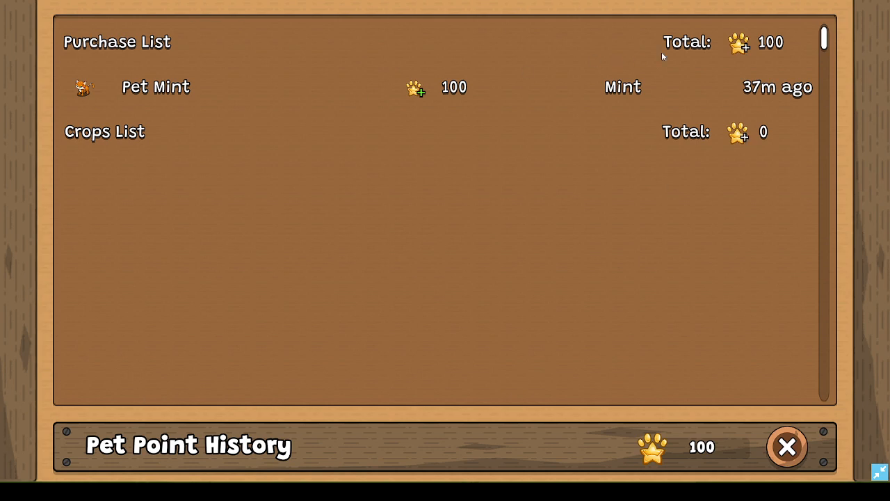
mouse_move(712, 452)
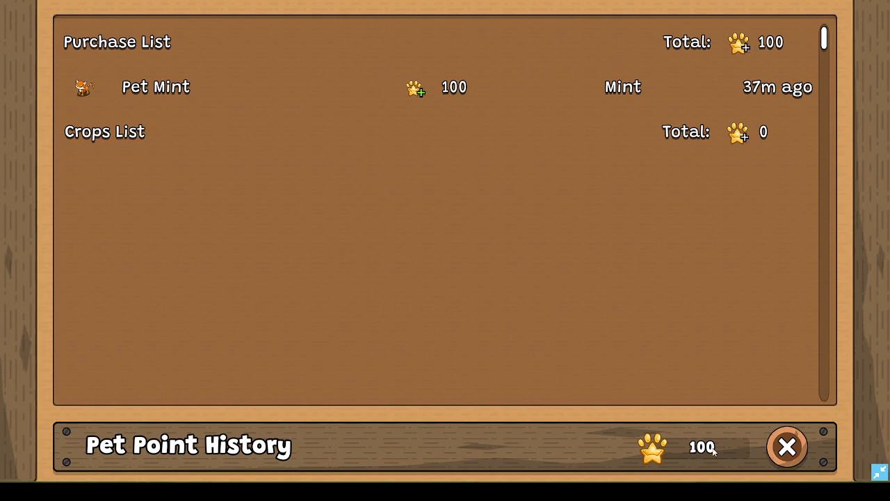
click(787, 446)
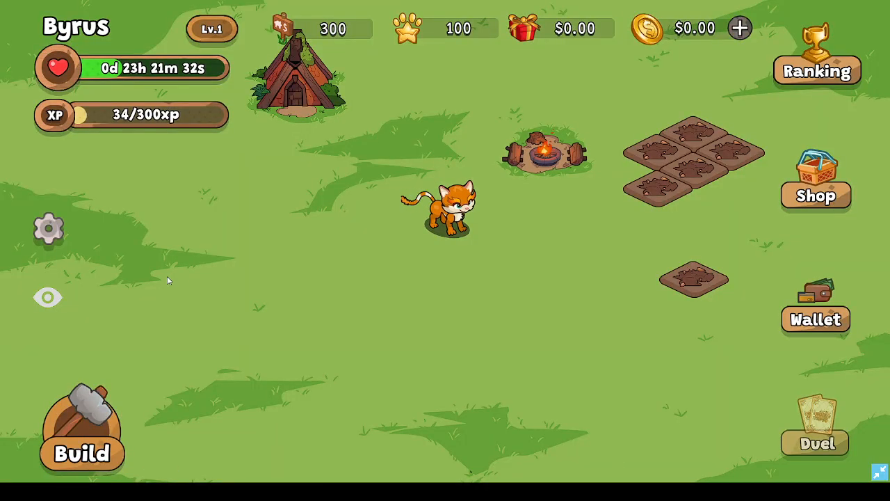
Browse the $181,876 prize-pool Pet Points leaderboard down to rank 22, then close it
click(816, 59)
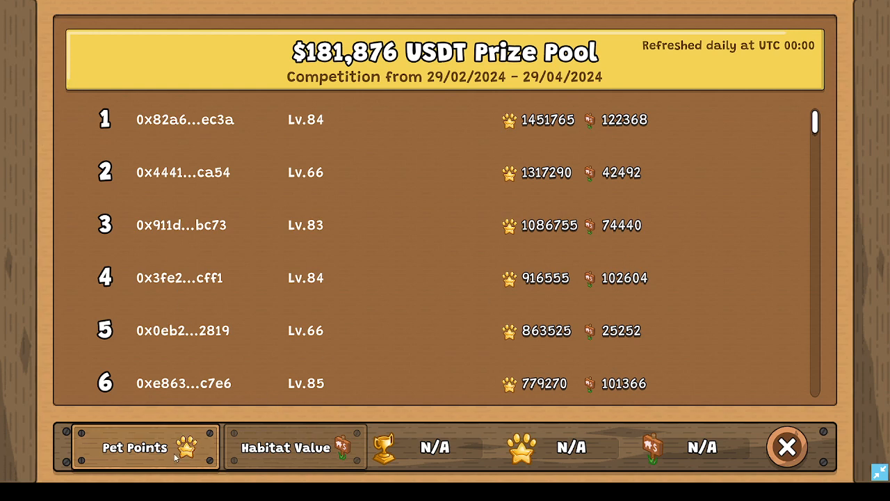
mouse_move(290, 276)
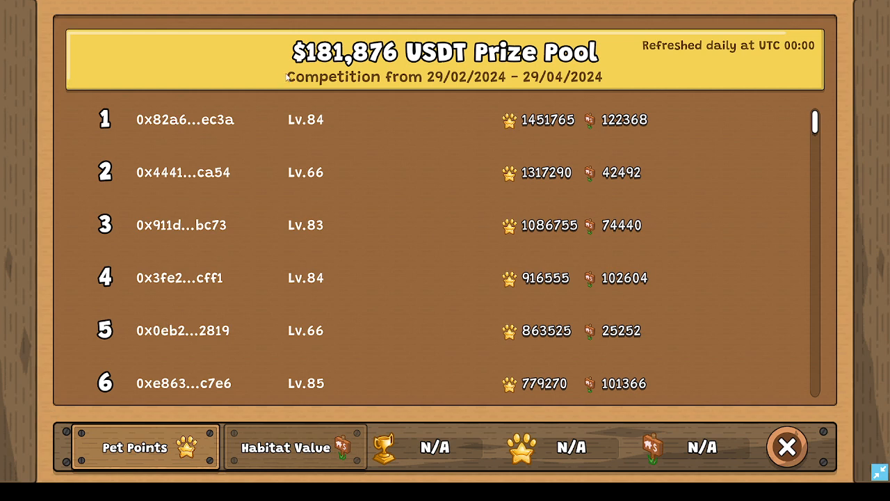
mouse_move(506, 82)
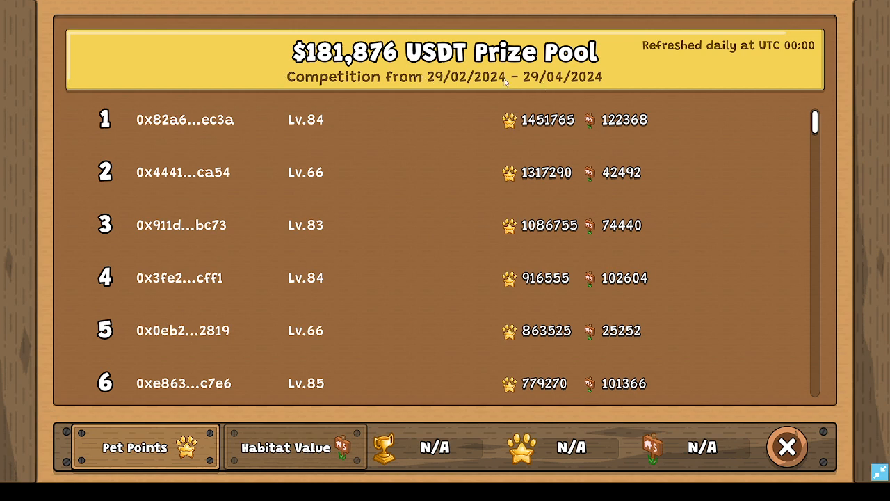
mouse_move(564, 85)
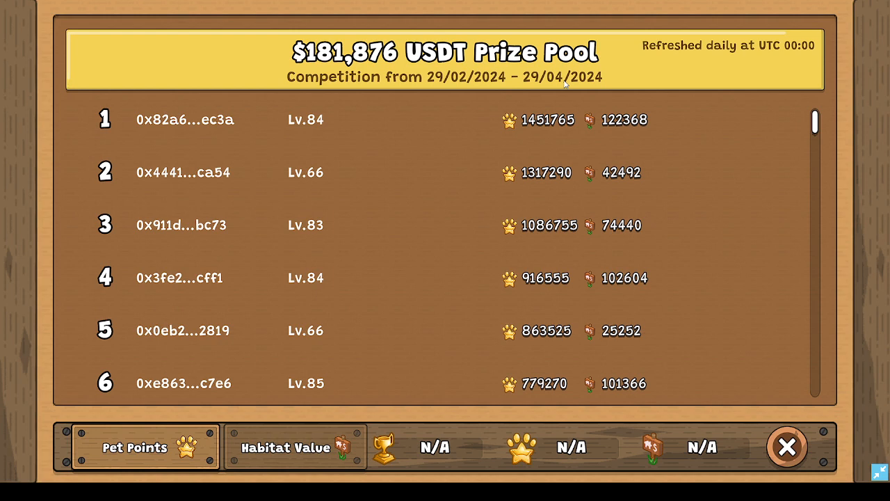
mouse_move(567, 90)
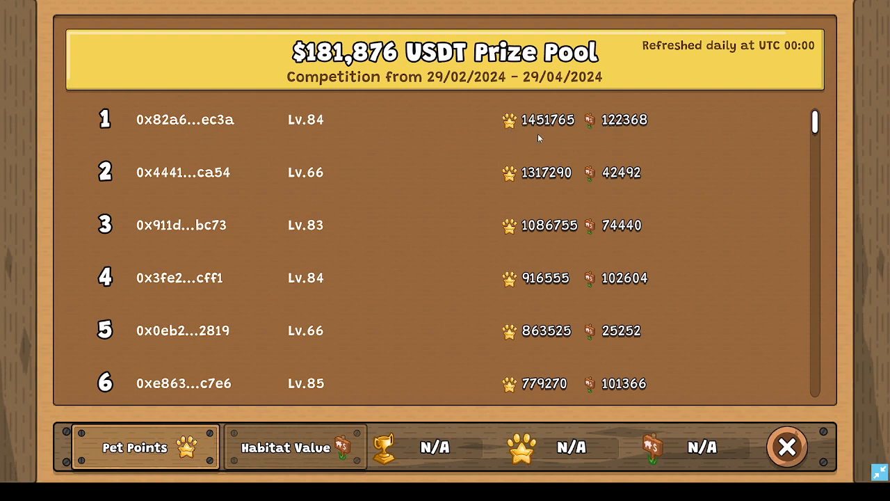
mouse_move(362, 409)
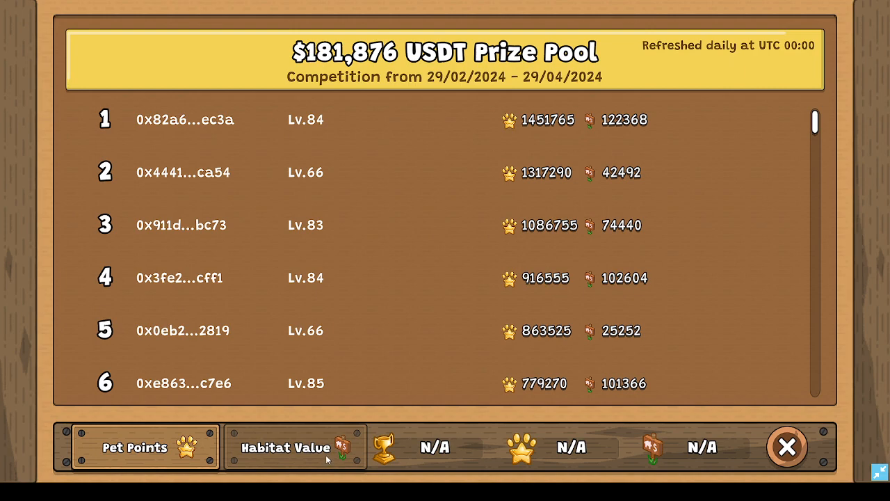
scroll(down, 3)
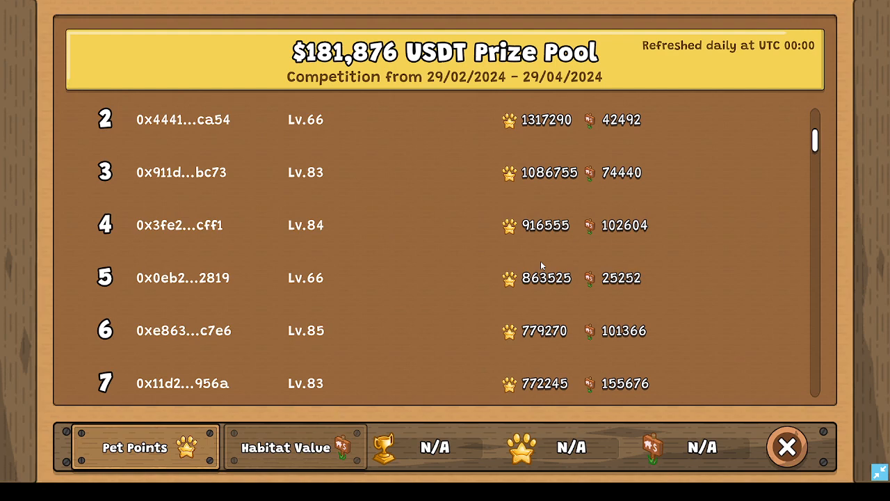
scroll(down, 3)
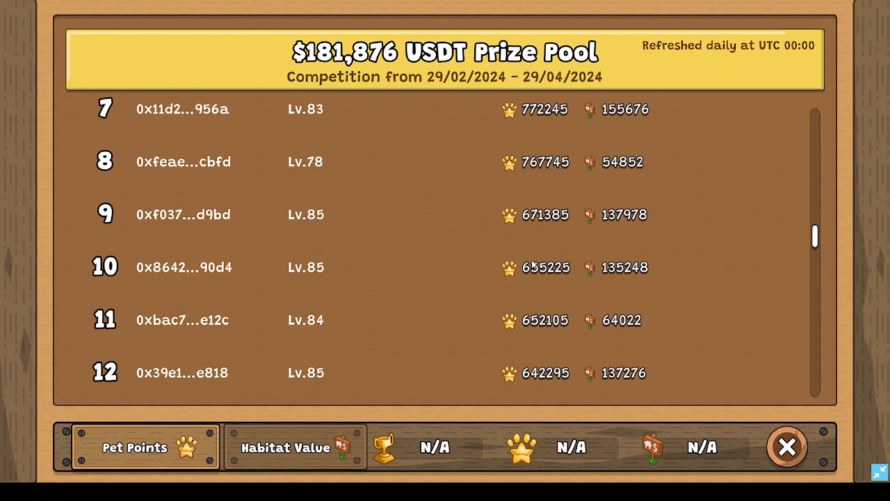
scroll(down, 3)
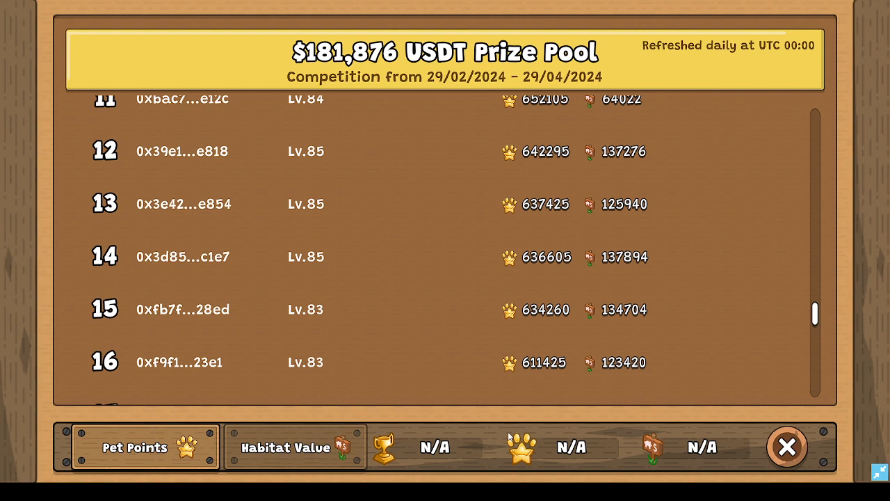
scroll(down, 3)
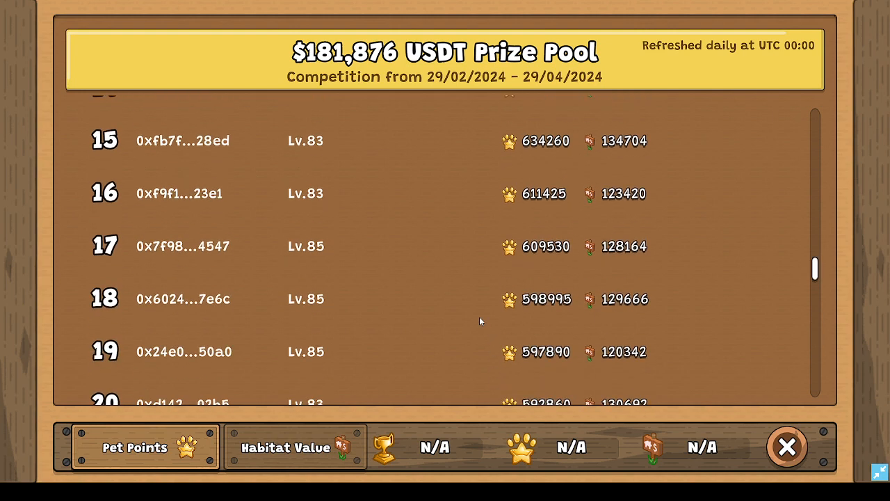
scroll(down, 3)
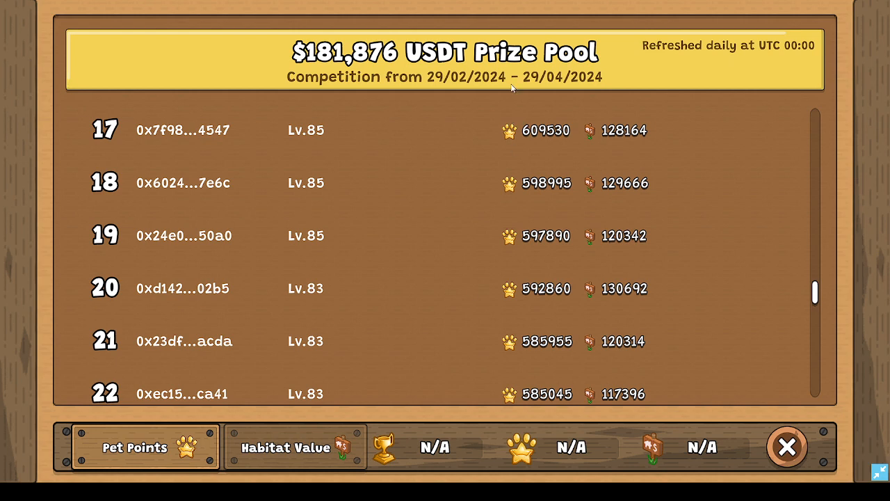
mouse_move(553, 78)
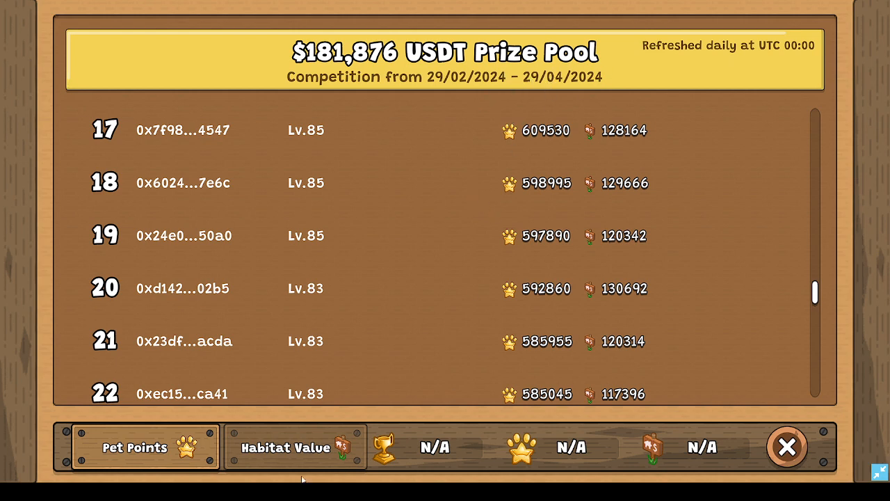
click(787, 448)
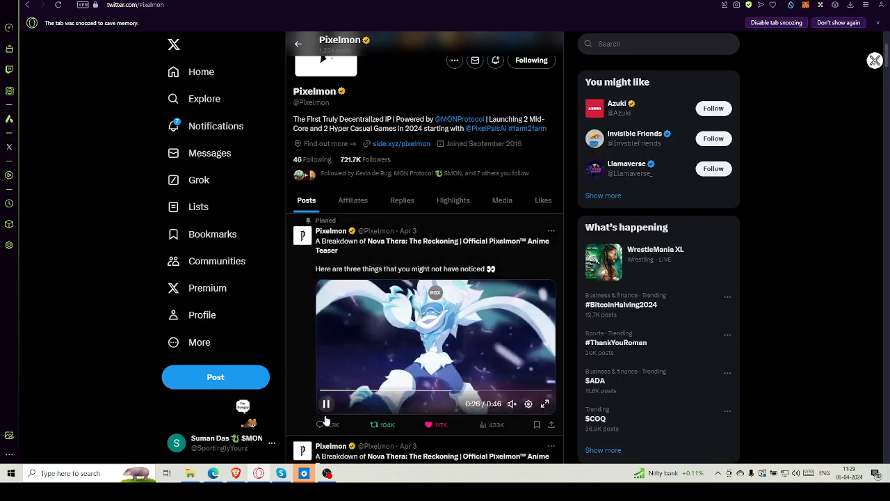
Pause the pinned Nova Thera teaser video on the Pixelmon profile
click(326, 403)
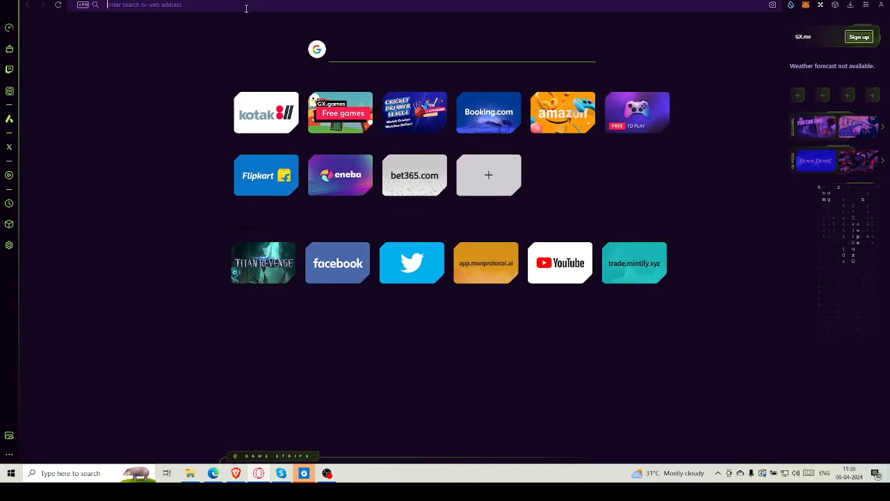
Search the web for 'app.wha' and open the Whales Market site from the results
text(app.whale)
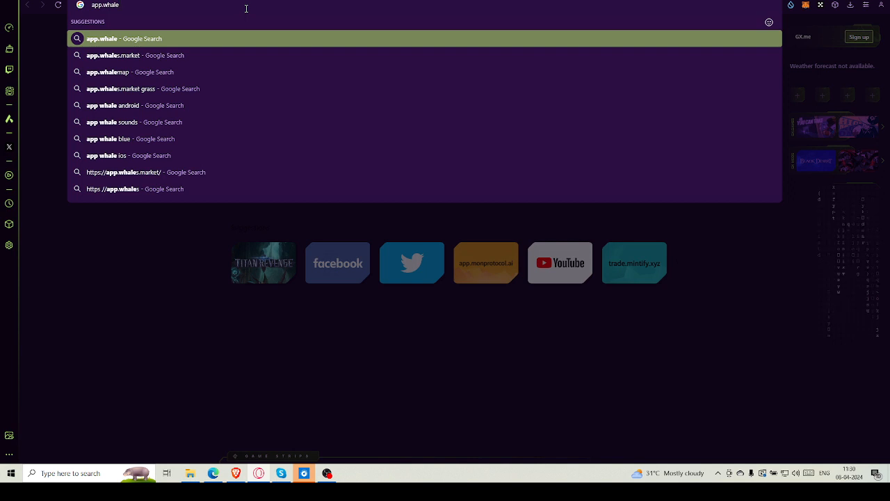
click(114, 56)
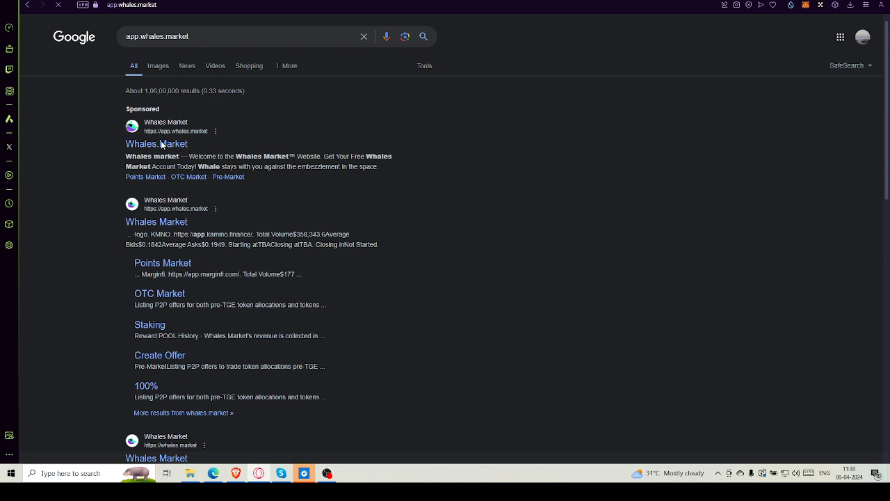
click(156, 144)
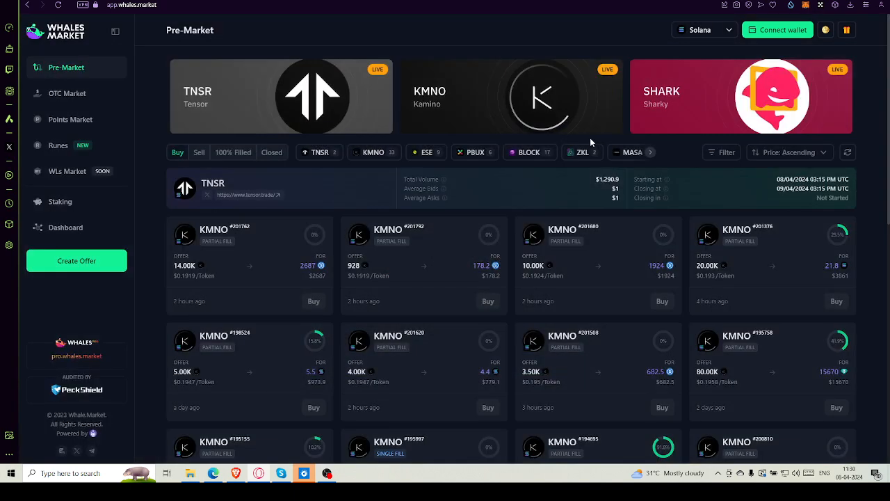
mouse_move(323, 265)
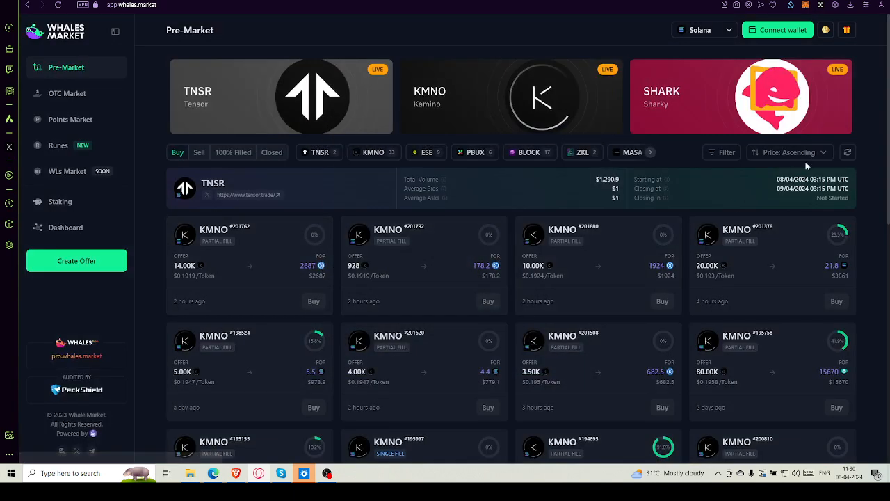
mouse_move(823, 114)
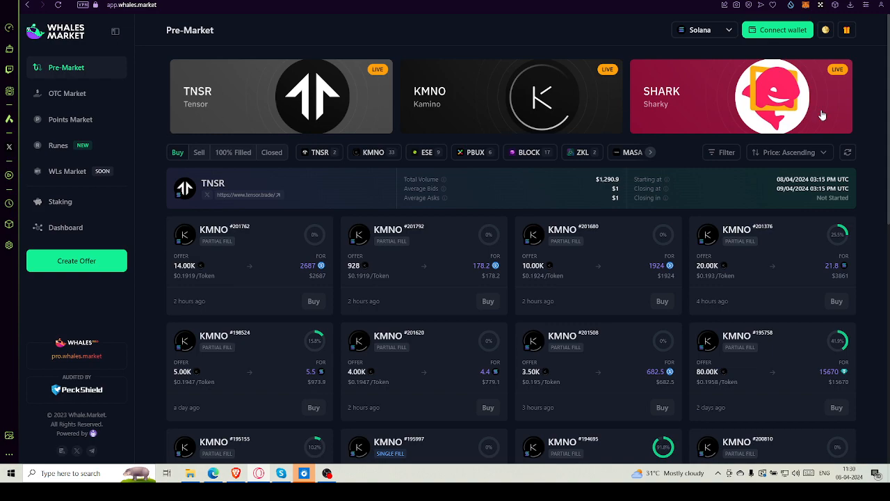
Scroll the Pre-Market KMNO offers and expand the Solana network dropdown listing chains
scroll(down, 3)
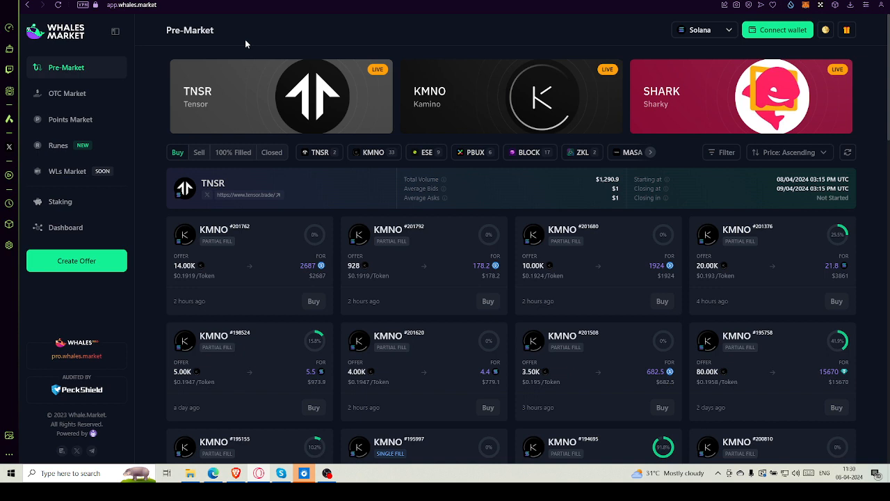
click(704, 29)
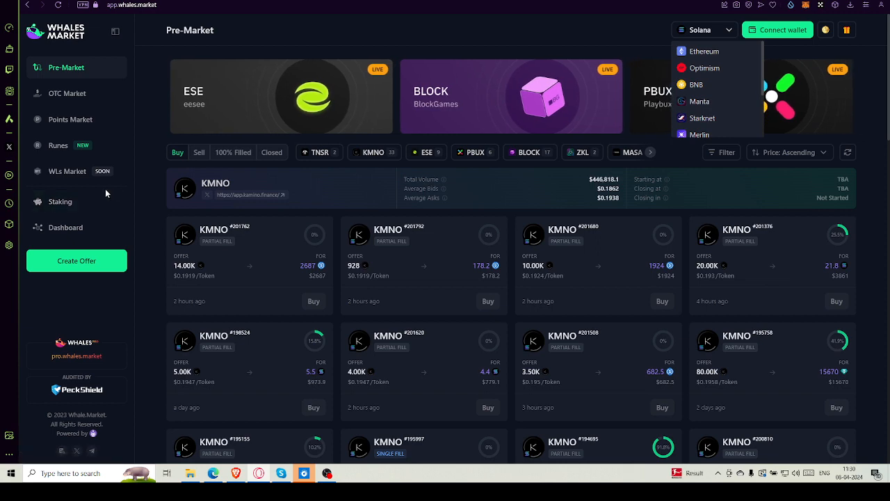
mouse_move(78, 125)
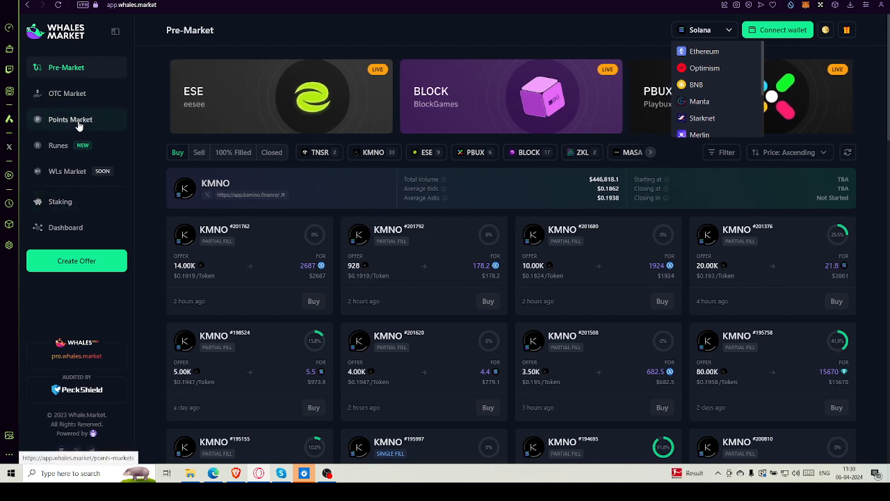
click(69, 120)
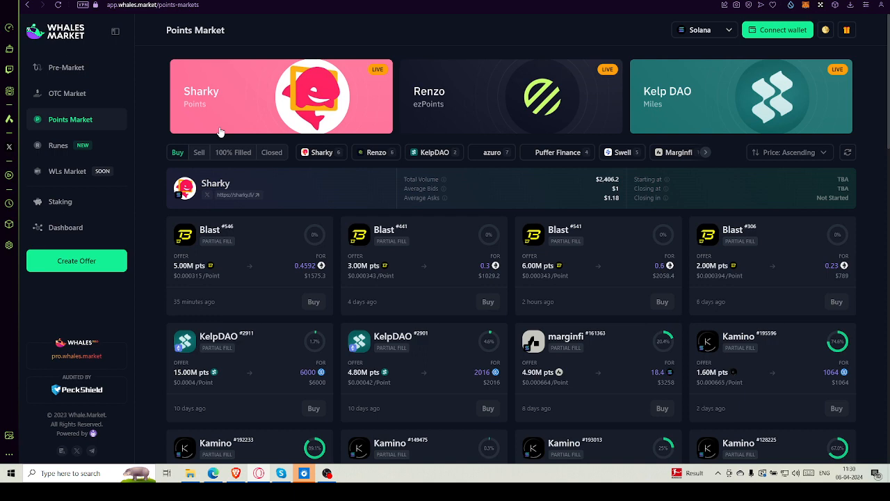
mouse_move(448, 167)
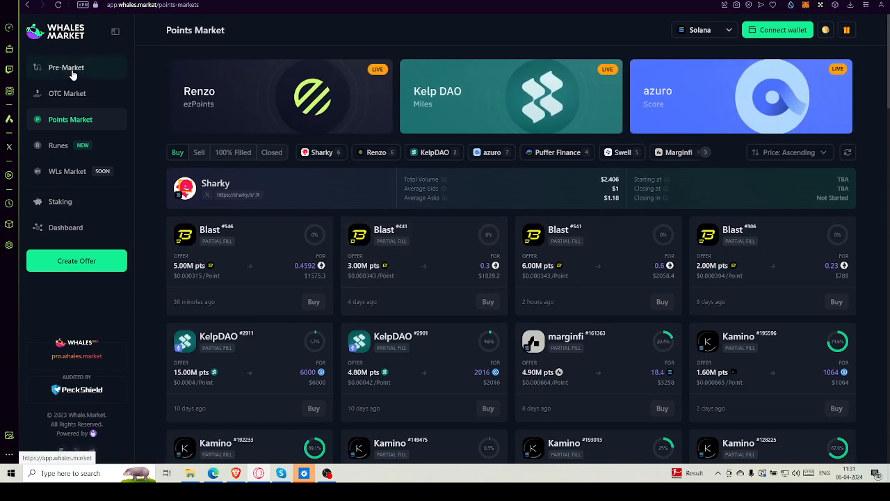
click(67, 67)
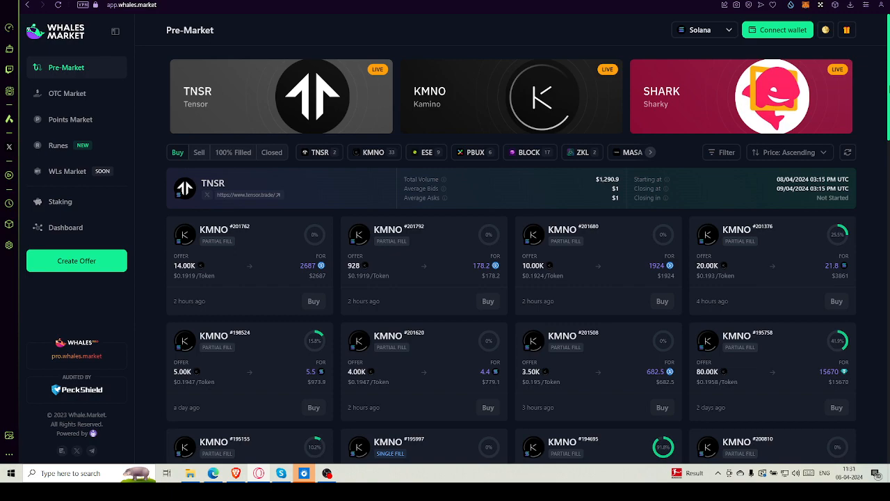
scroll(down, 3)
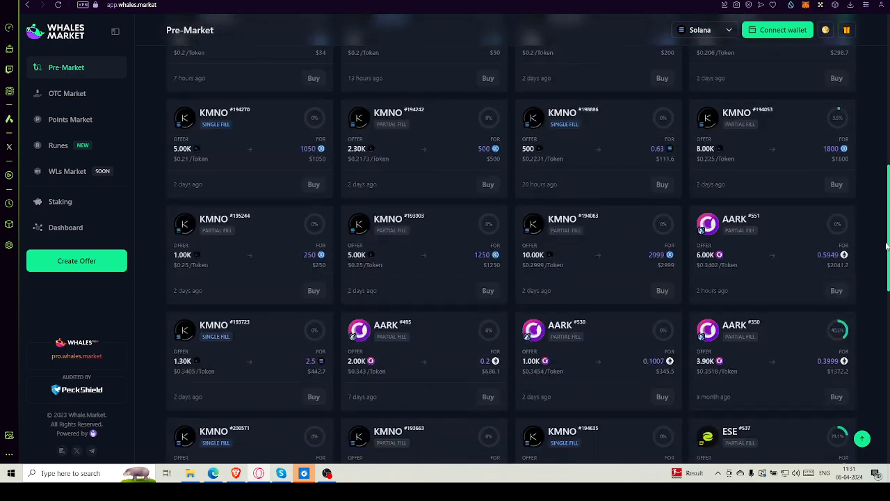
scroll(down, 3)
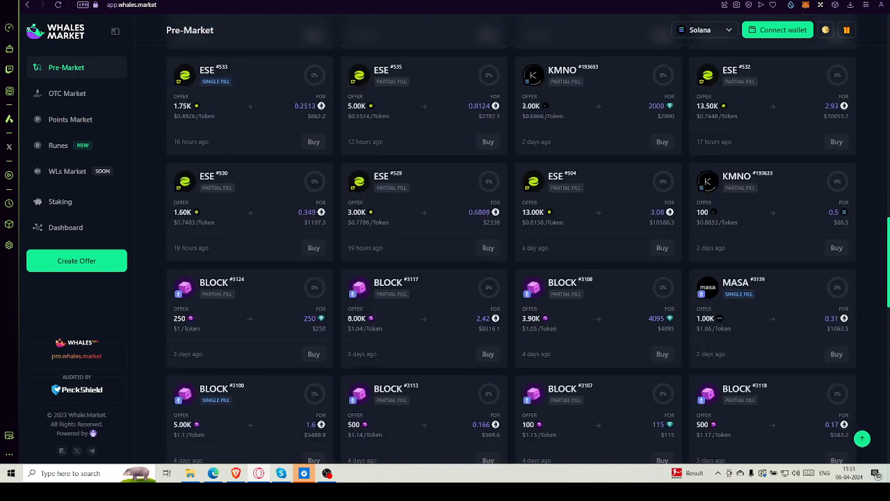
scroll(down, 3)
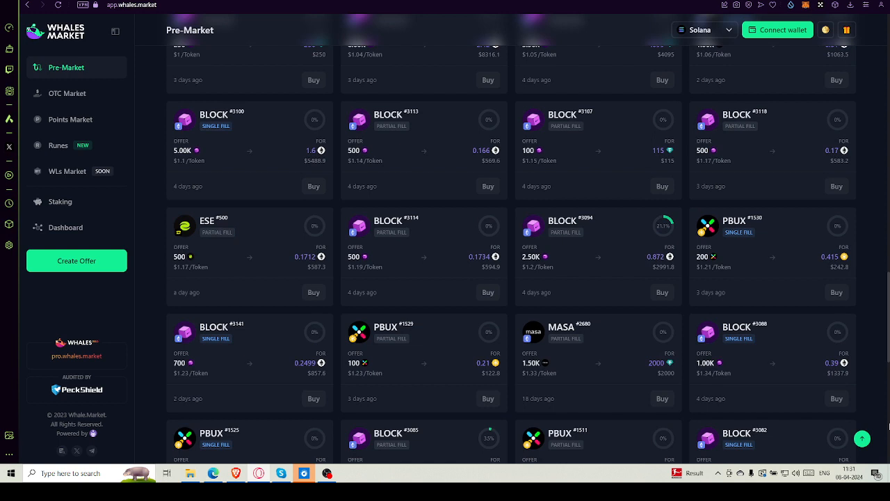
scroll(down, 3)
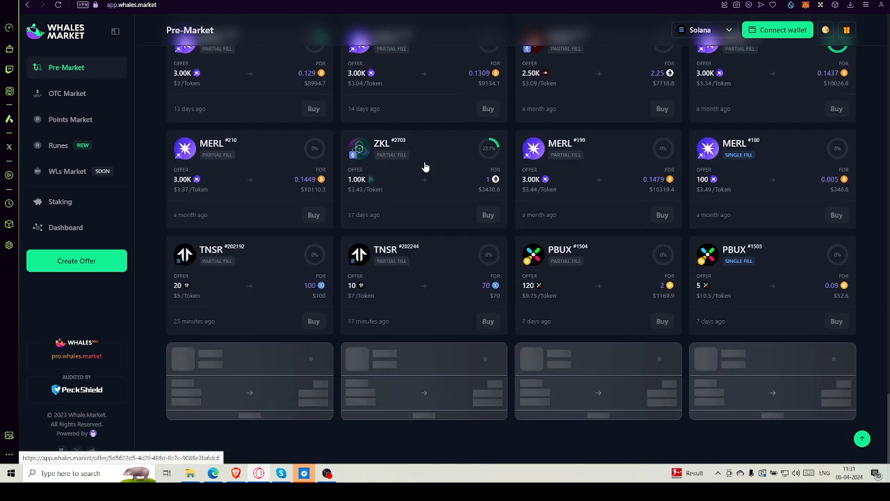
scroll(down, 3)
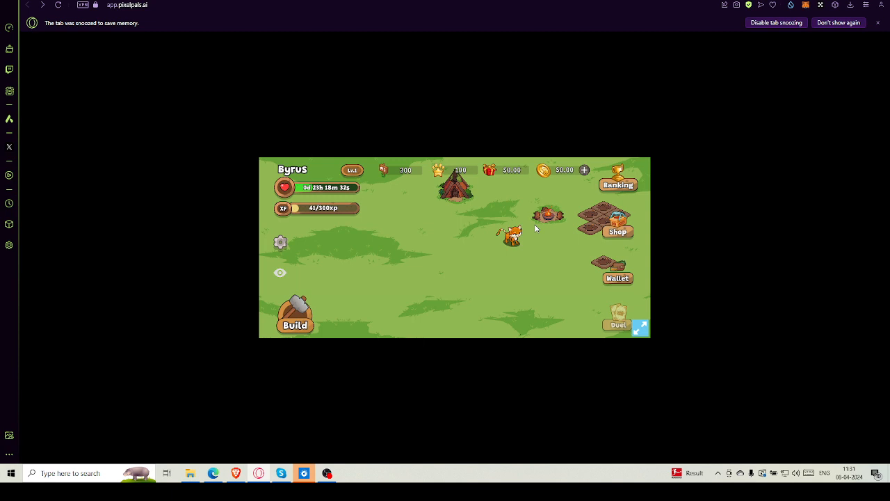
mouse_move(470, 237)
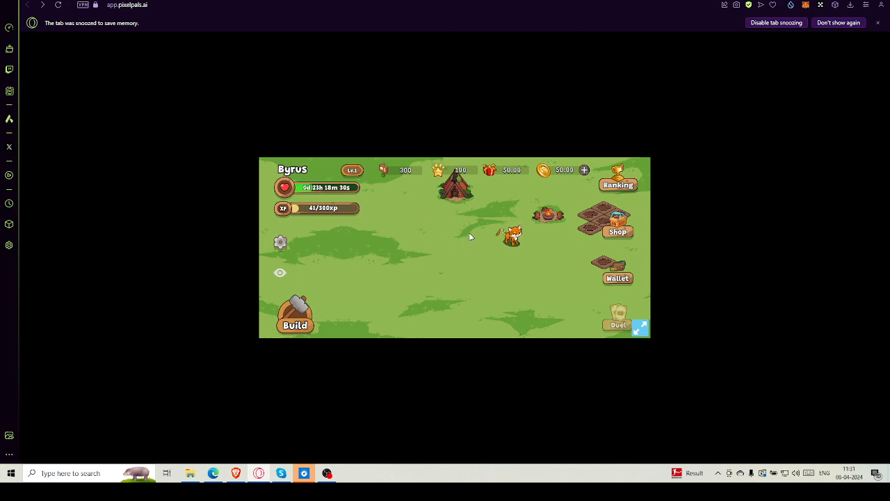
mouse_move(496, 253)
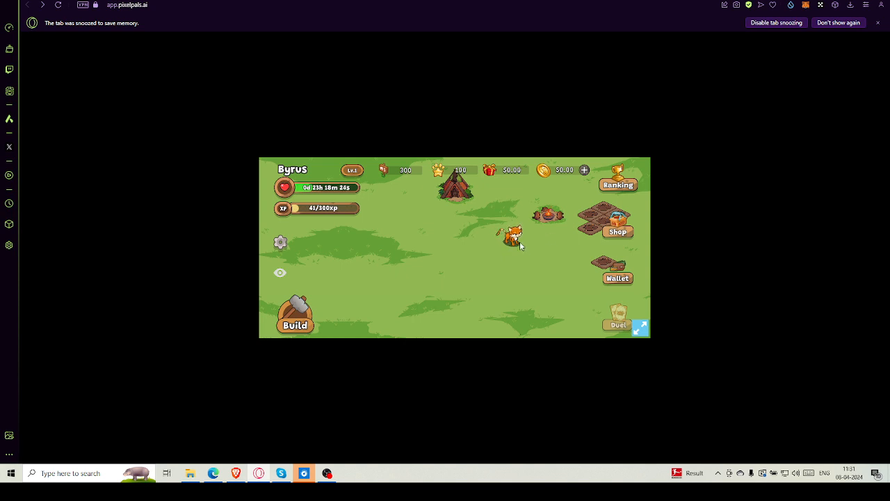
mouse_move(485, 190)
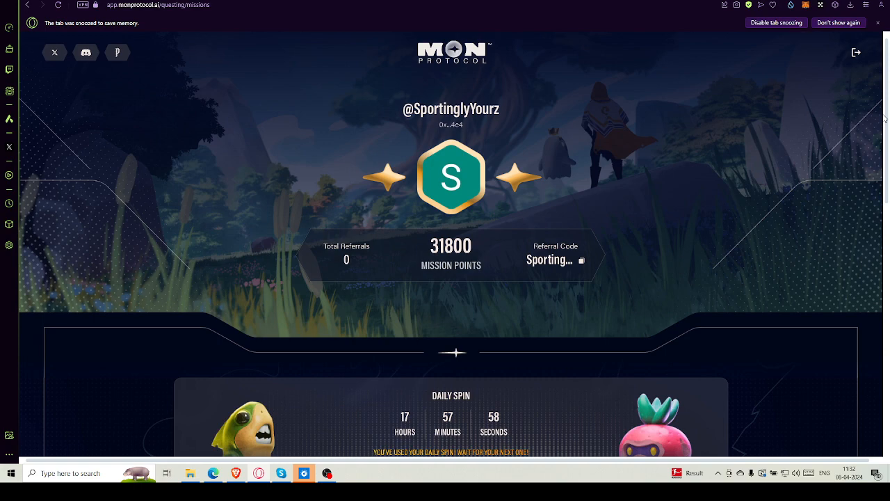
Scroll down to the Completed Missions section with the 2,000-point Pixelpals farm mission
scroll(down, 3)
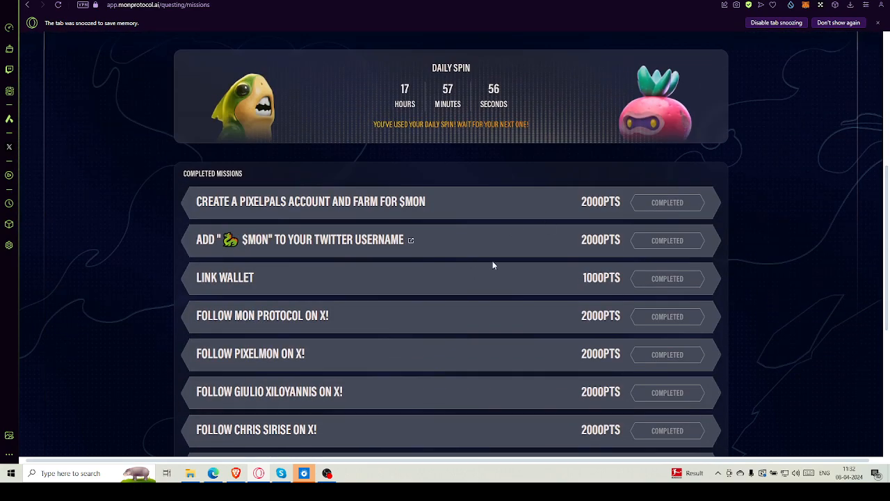
mouse_move(480, 98)
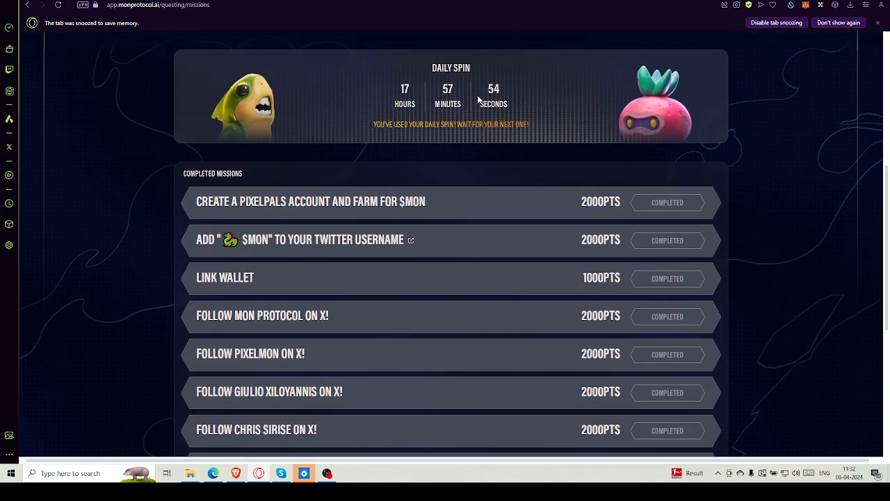